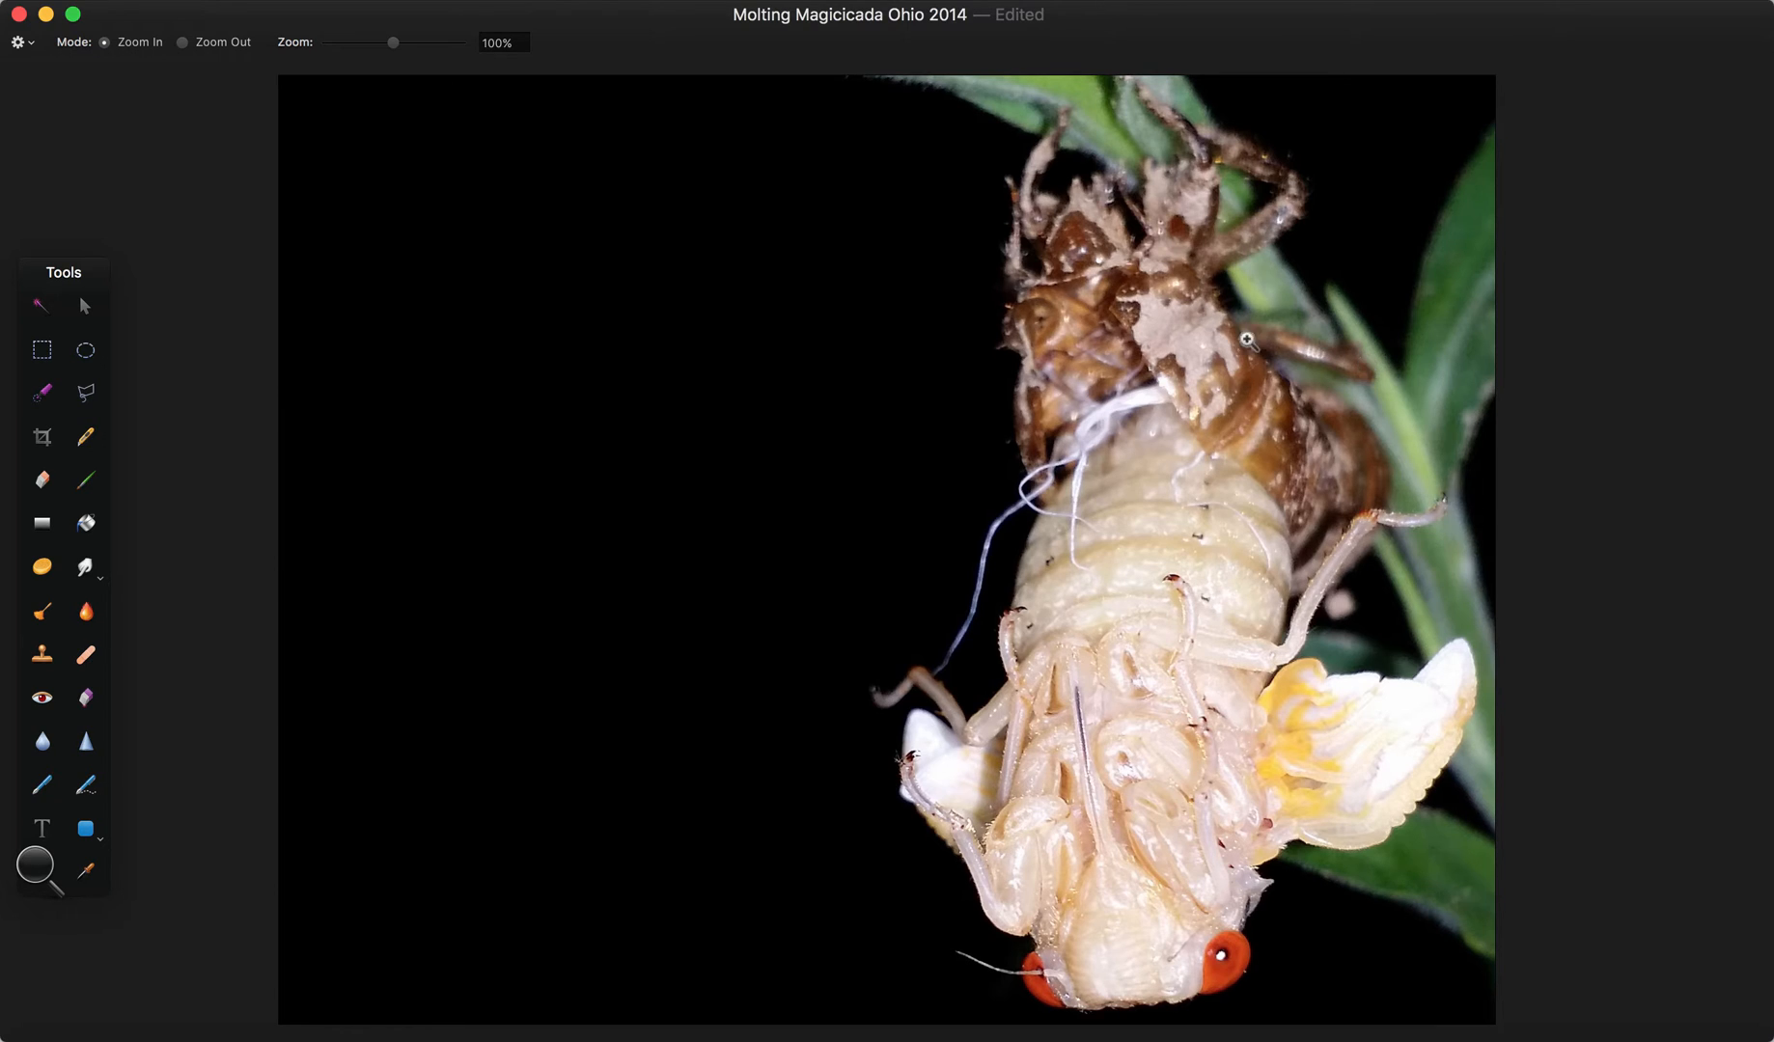
mouse_move(967, 537)
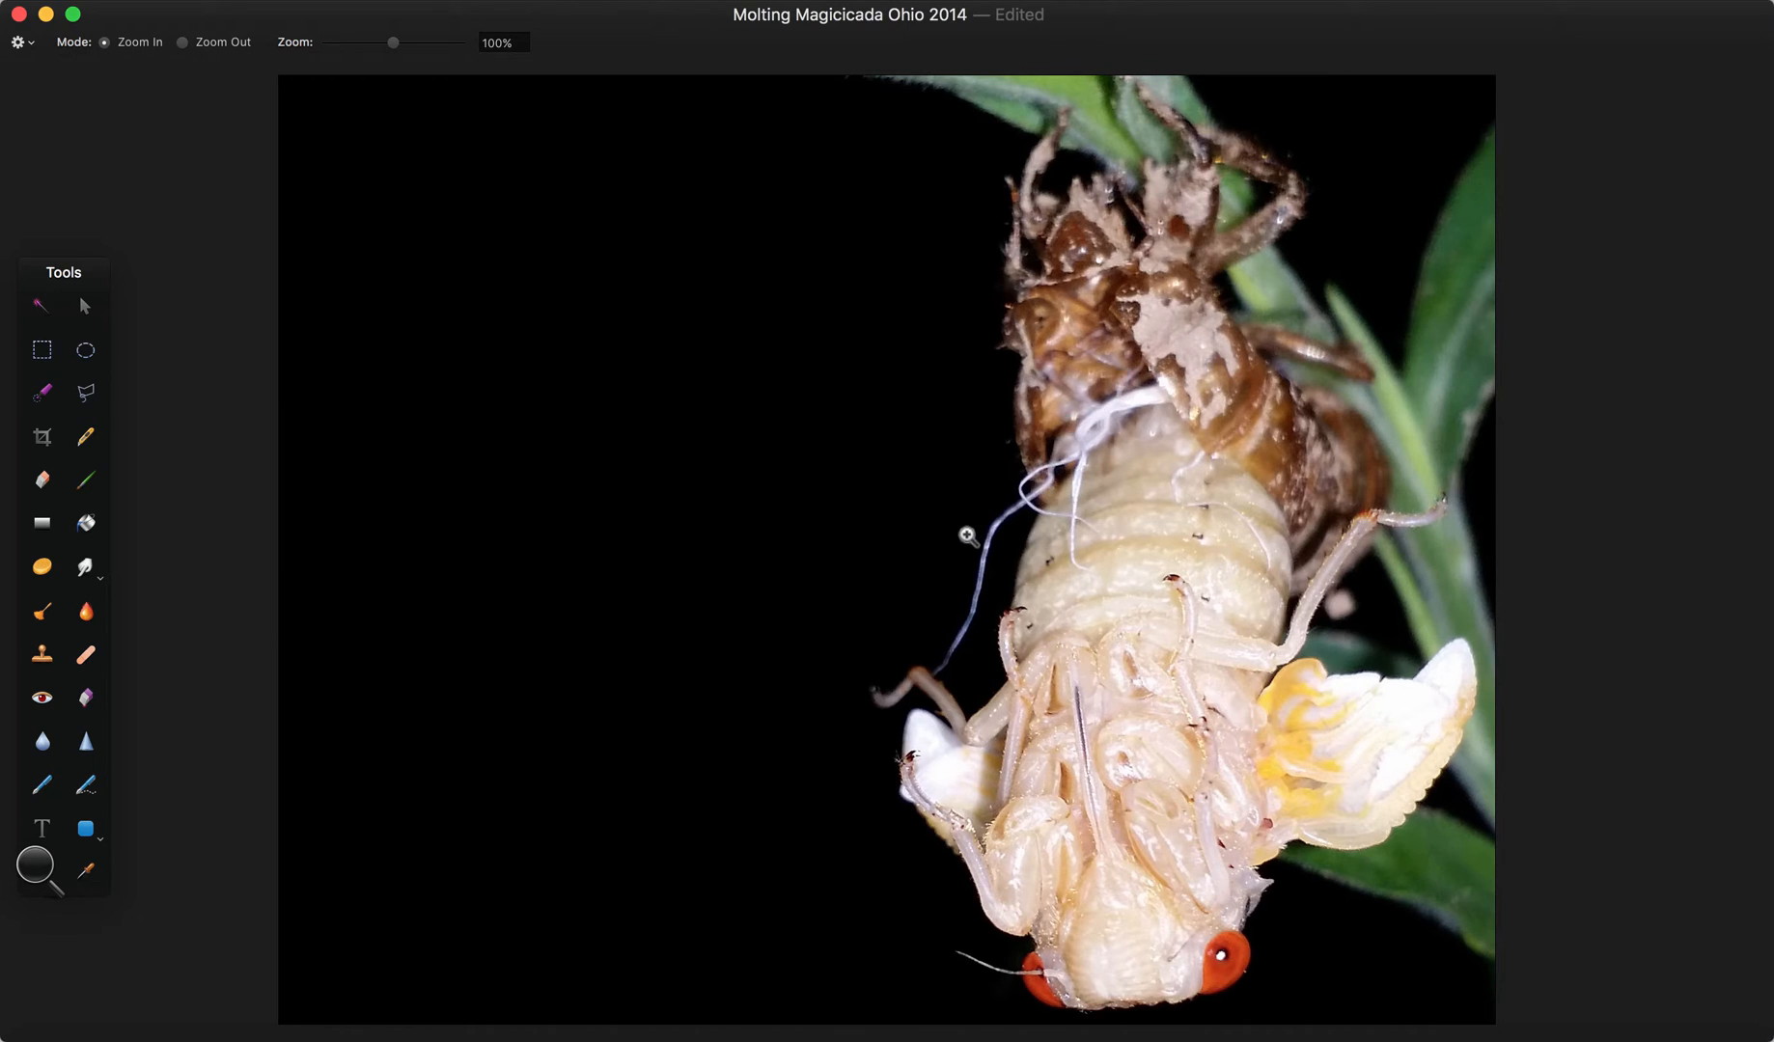
Draw an orange rounded-rectangle outline around the cicada's upper abdomen.
left_click(85, 828)
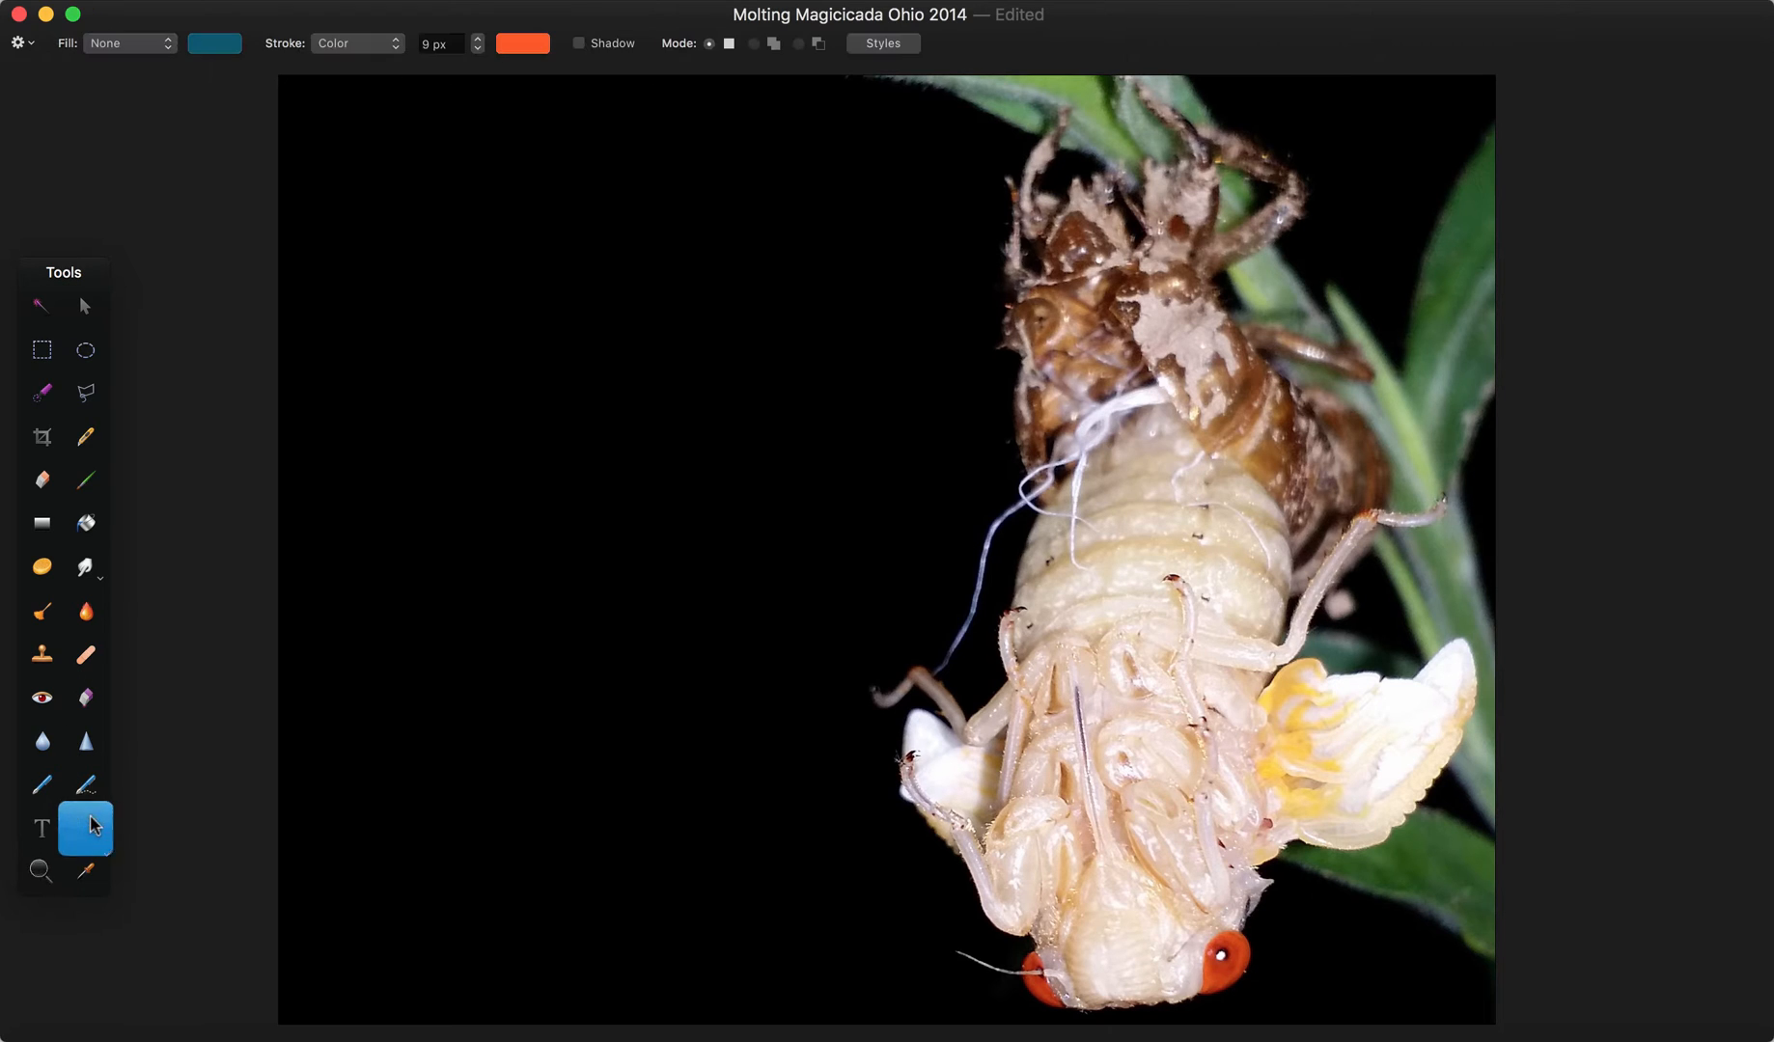
left_click_drag(885, 323, 1154, 521)
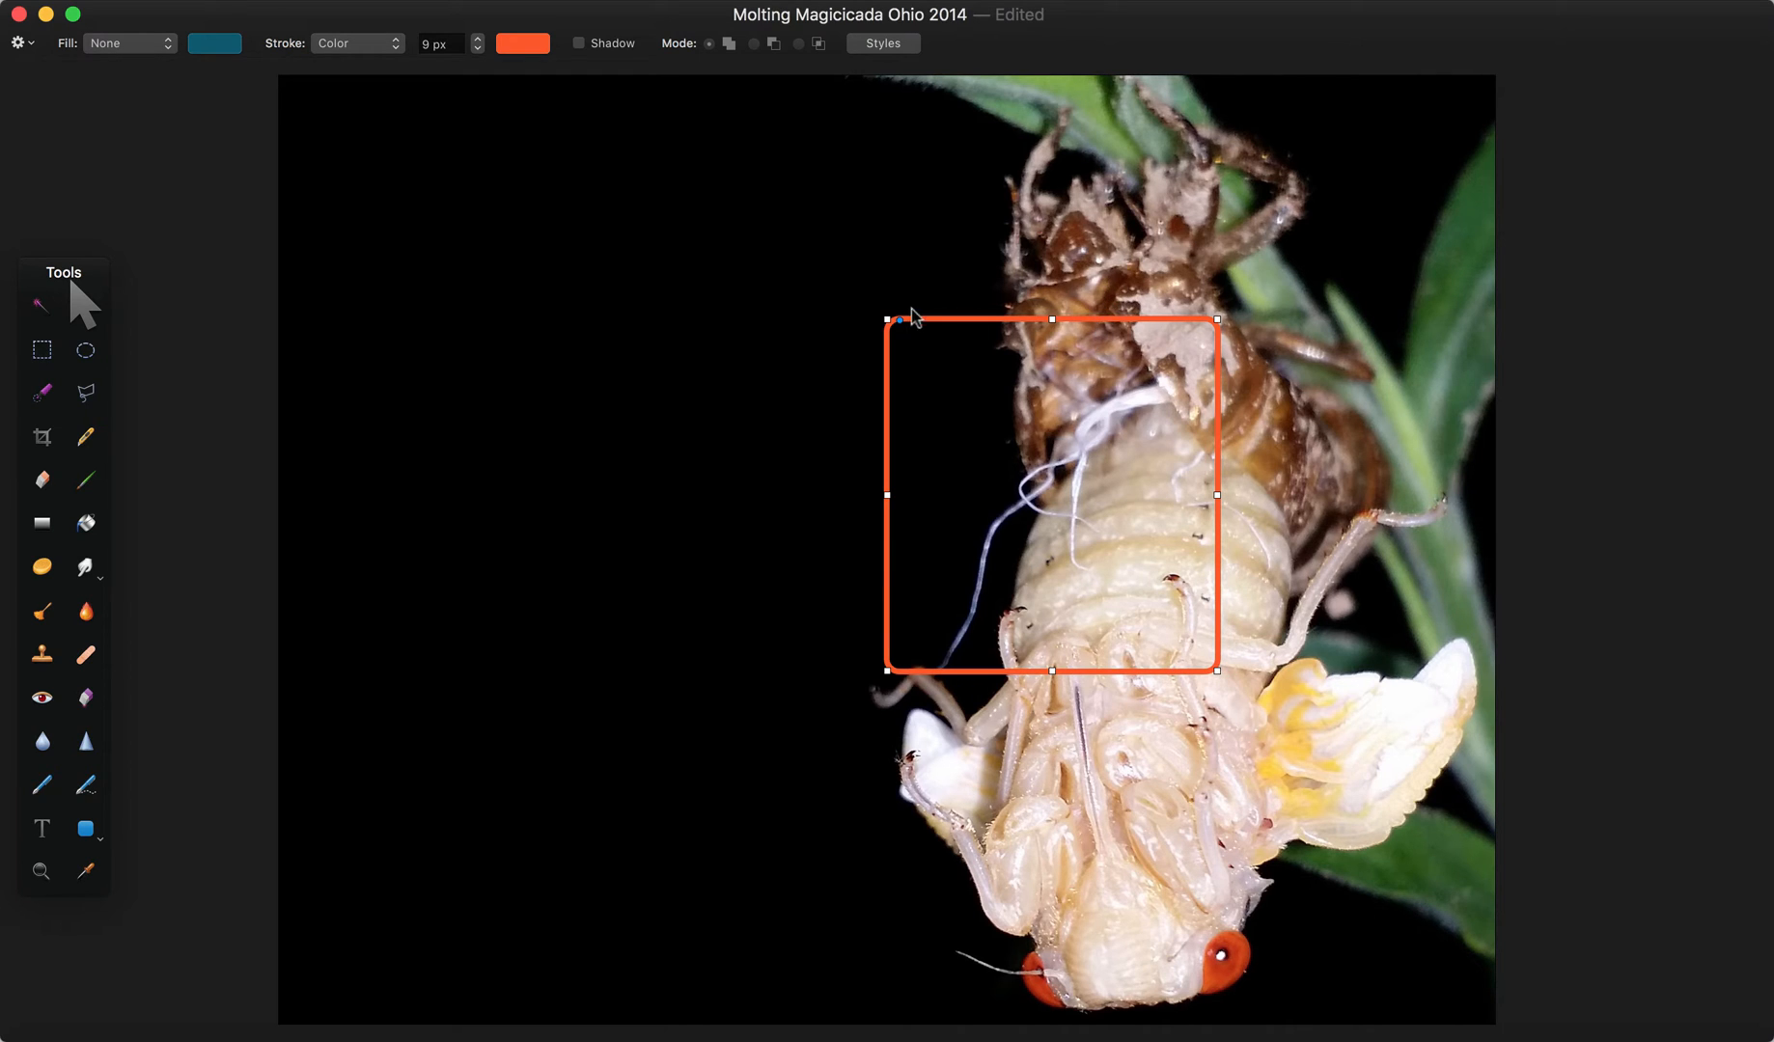
left_click_drag(1216, 494, 1187, 494)
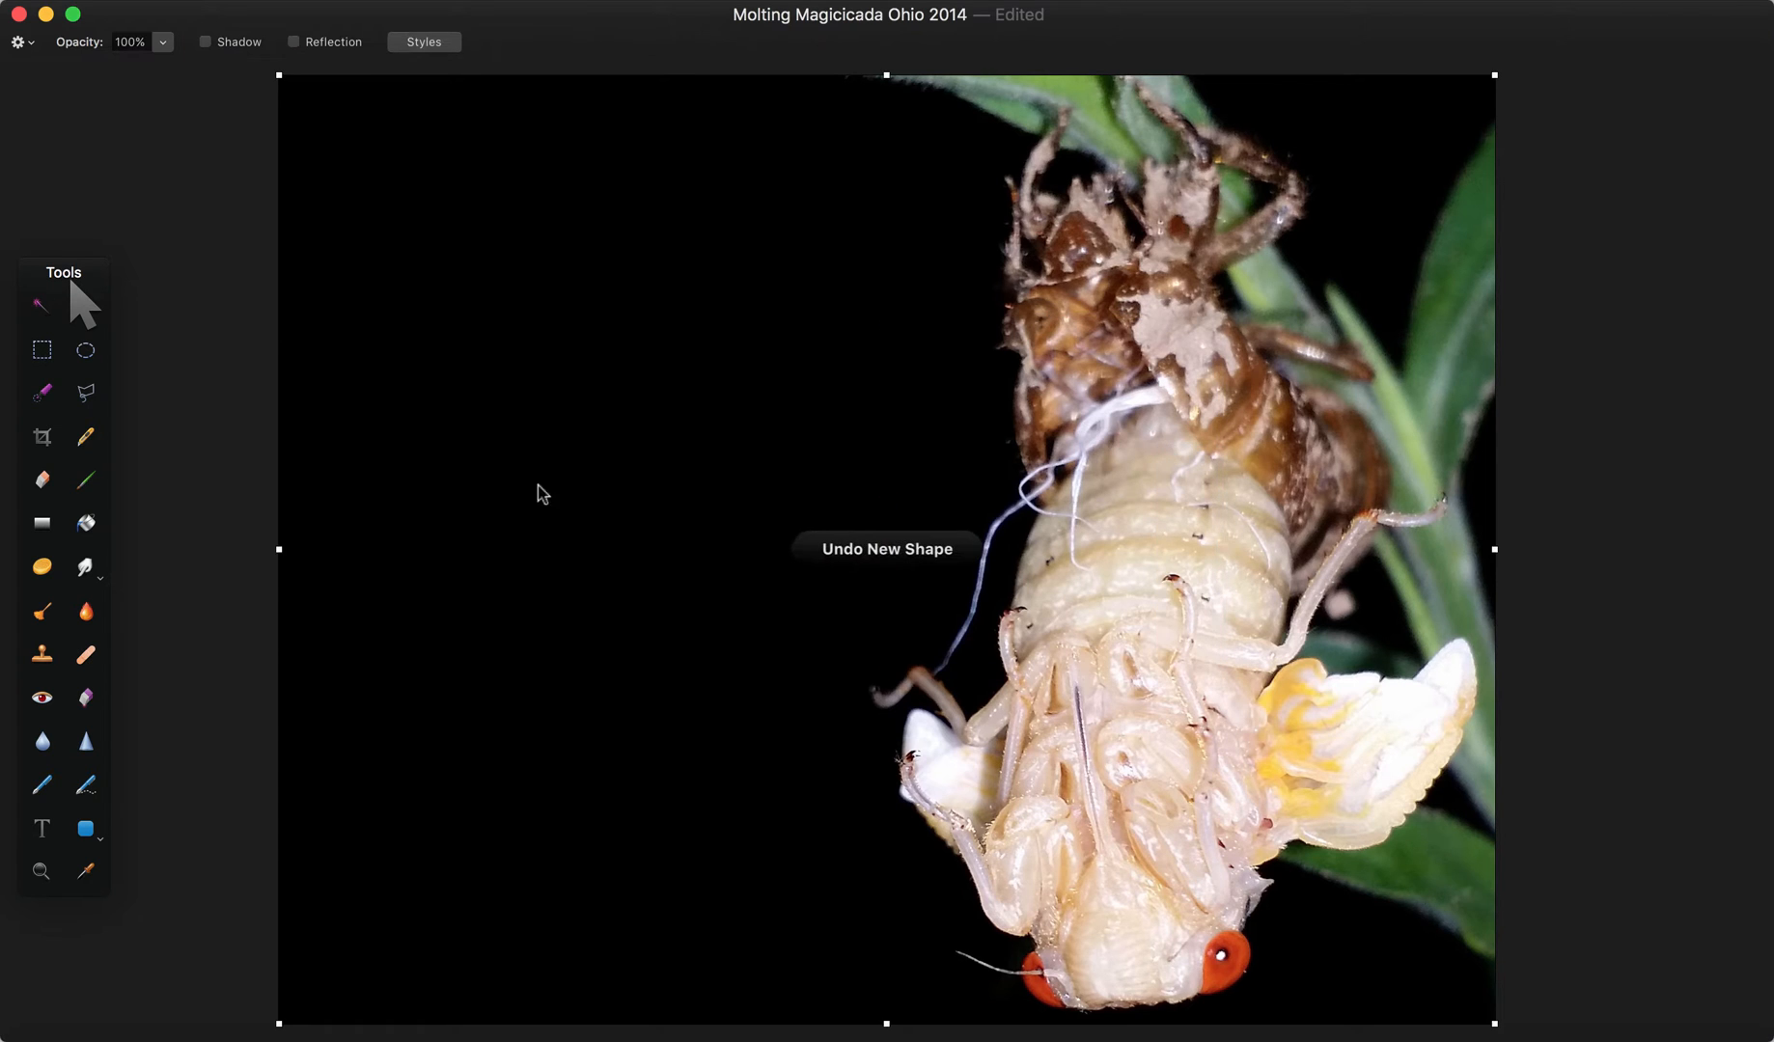
Zoom to 300% on the abdomen and outline one pale abdomen segment with an orange rounded square.
left_click(40, 870)
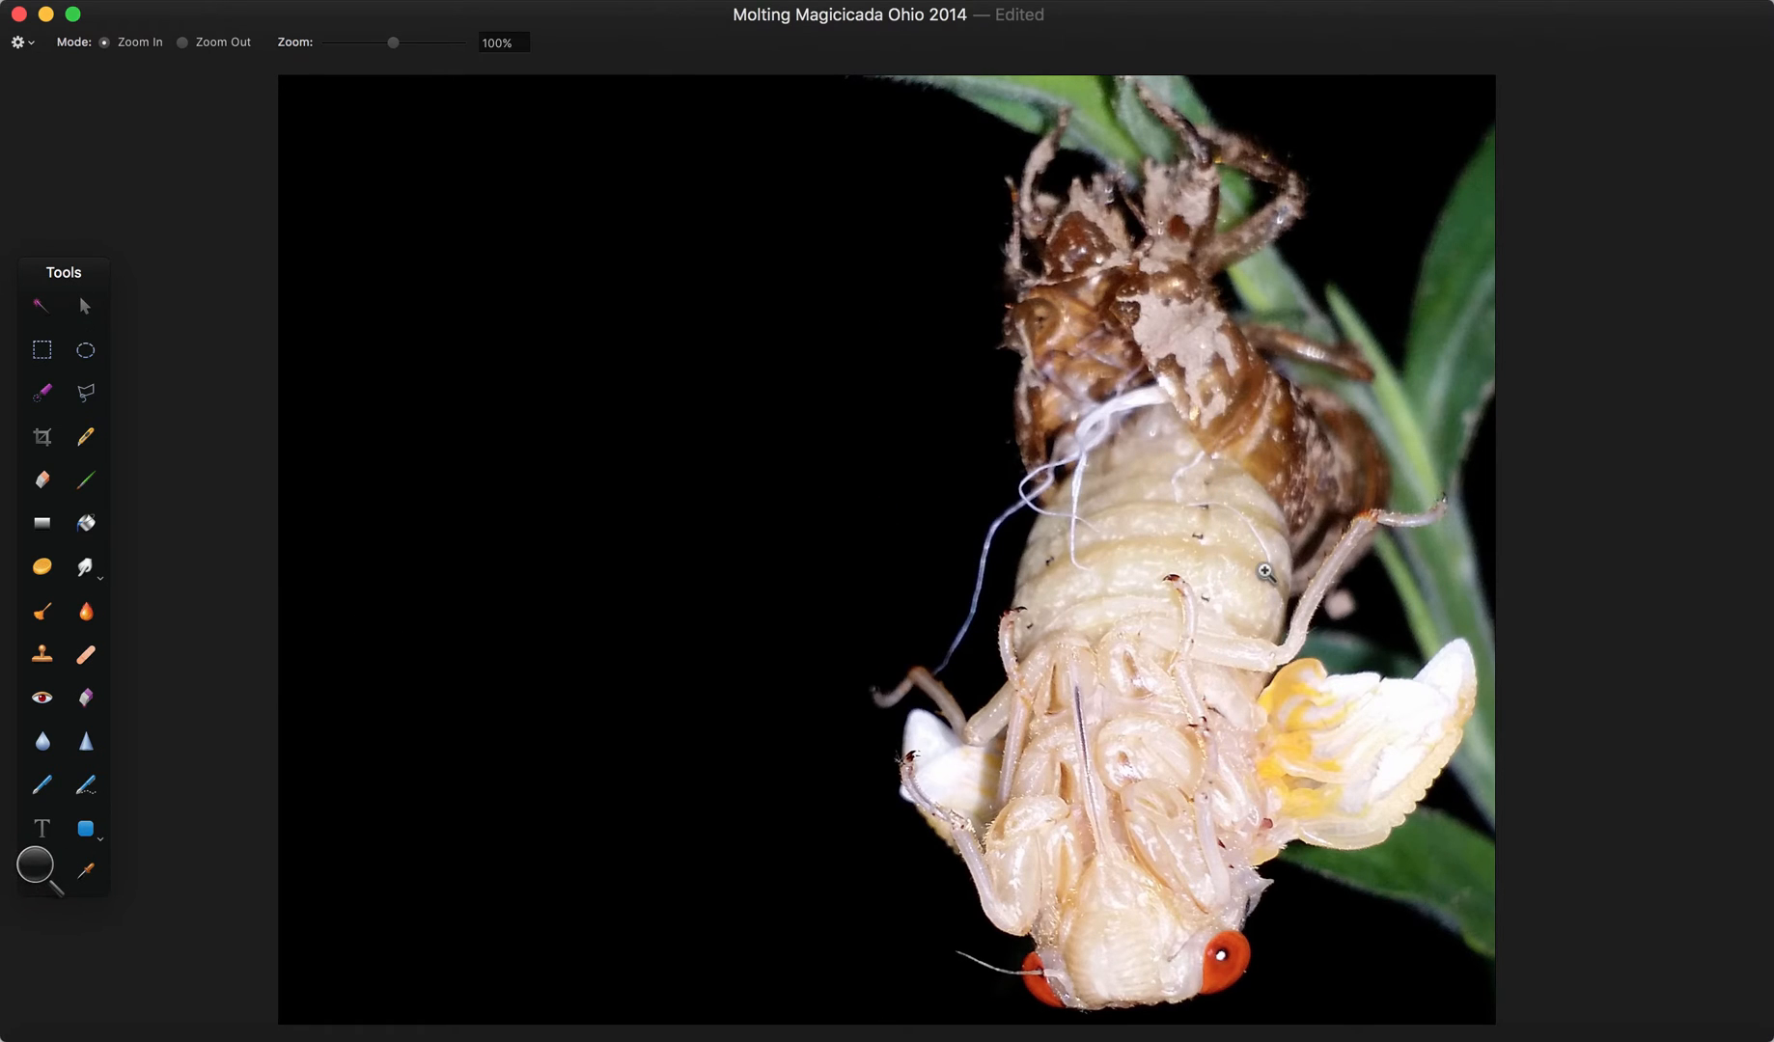
left_click(1265, 571)
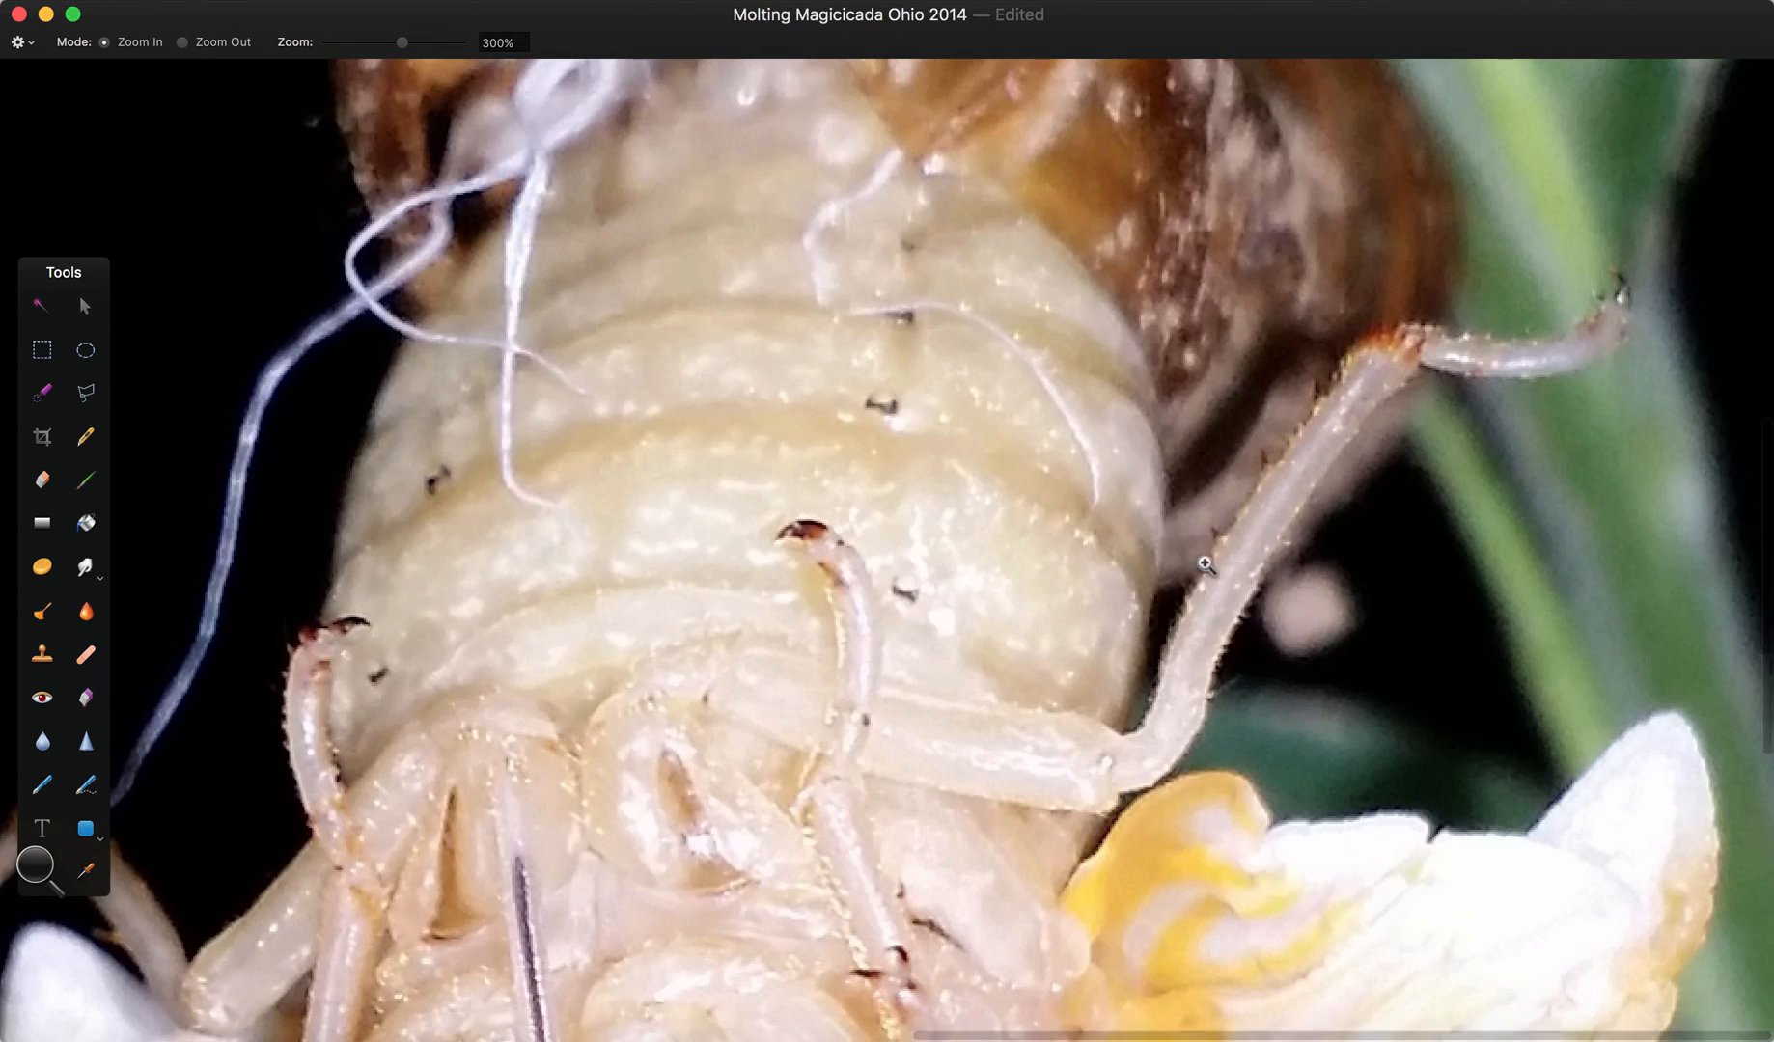
left_click(83, 828)
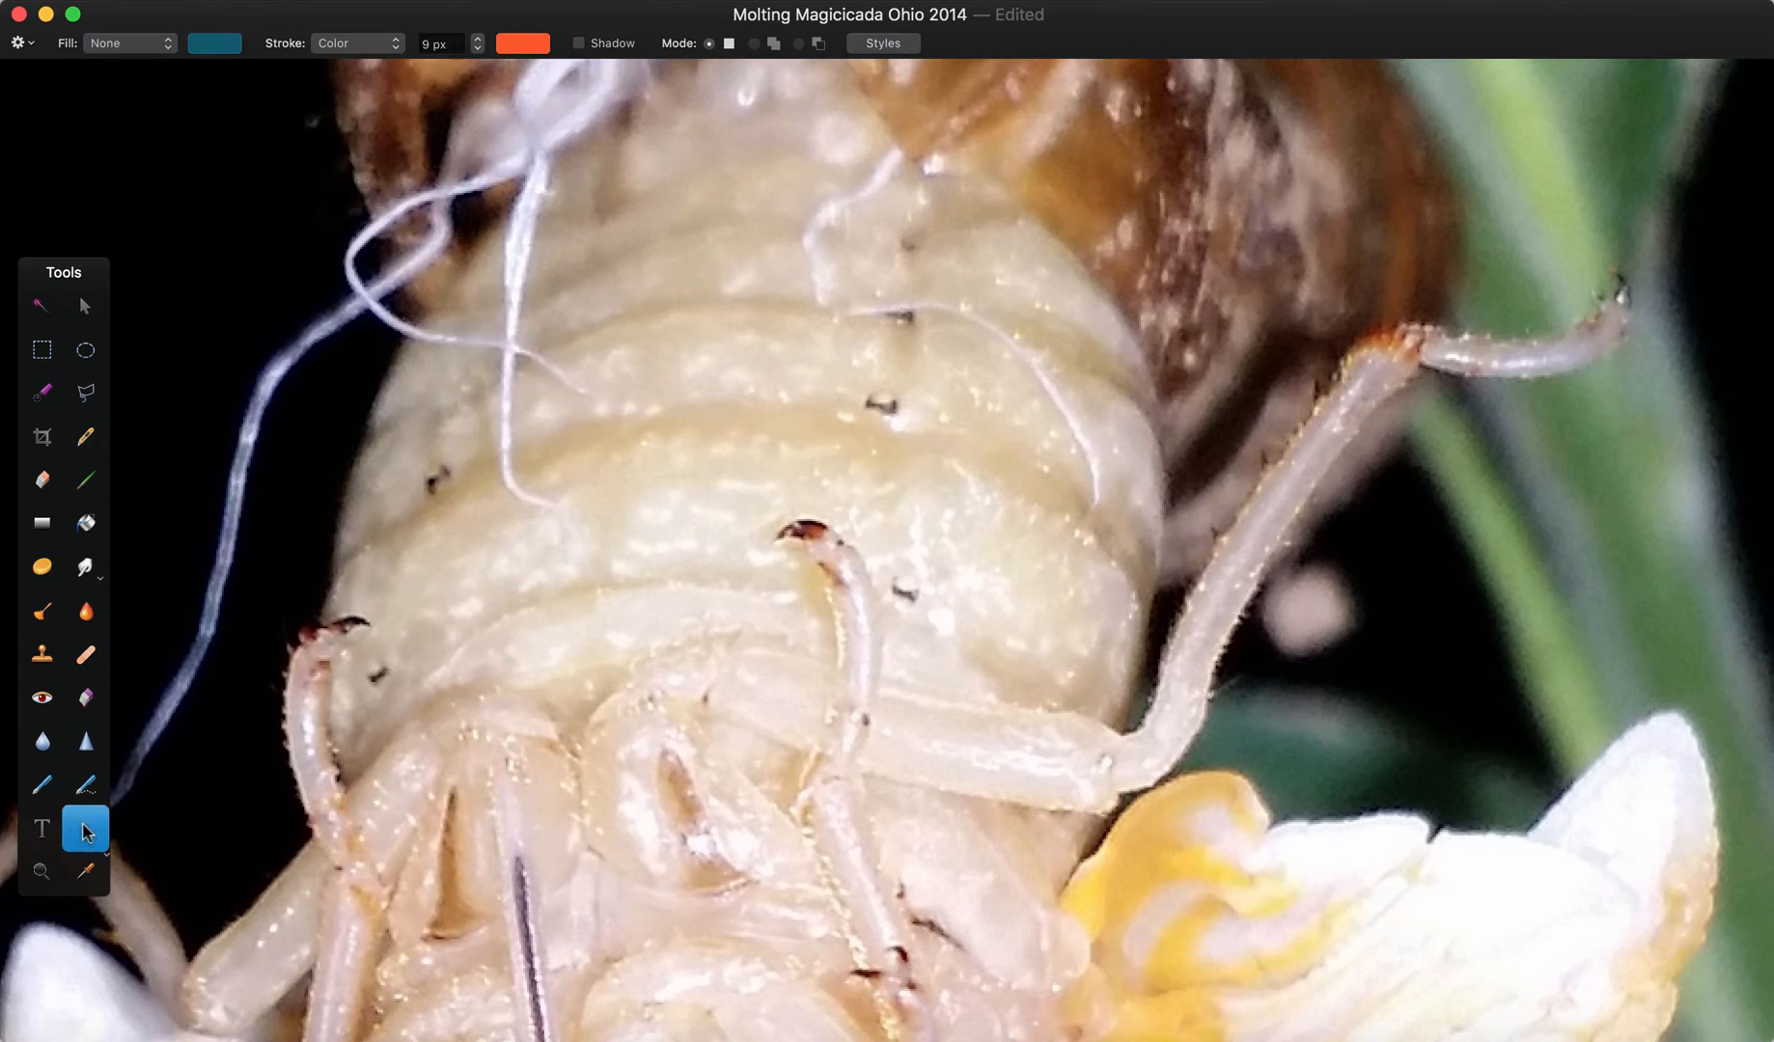
left_click_drag(778, 303, 951, 458)
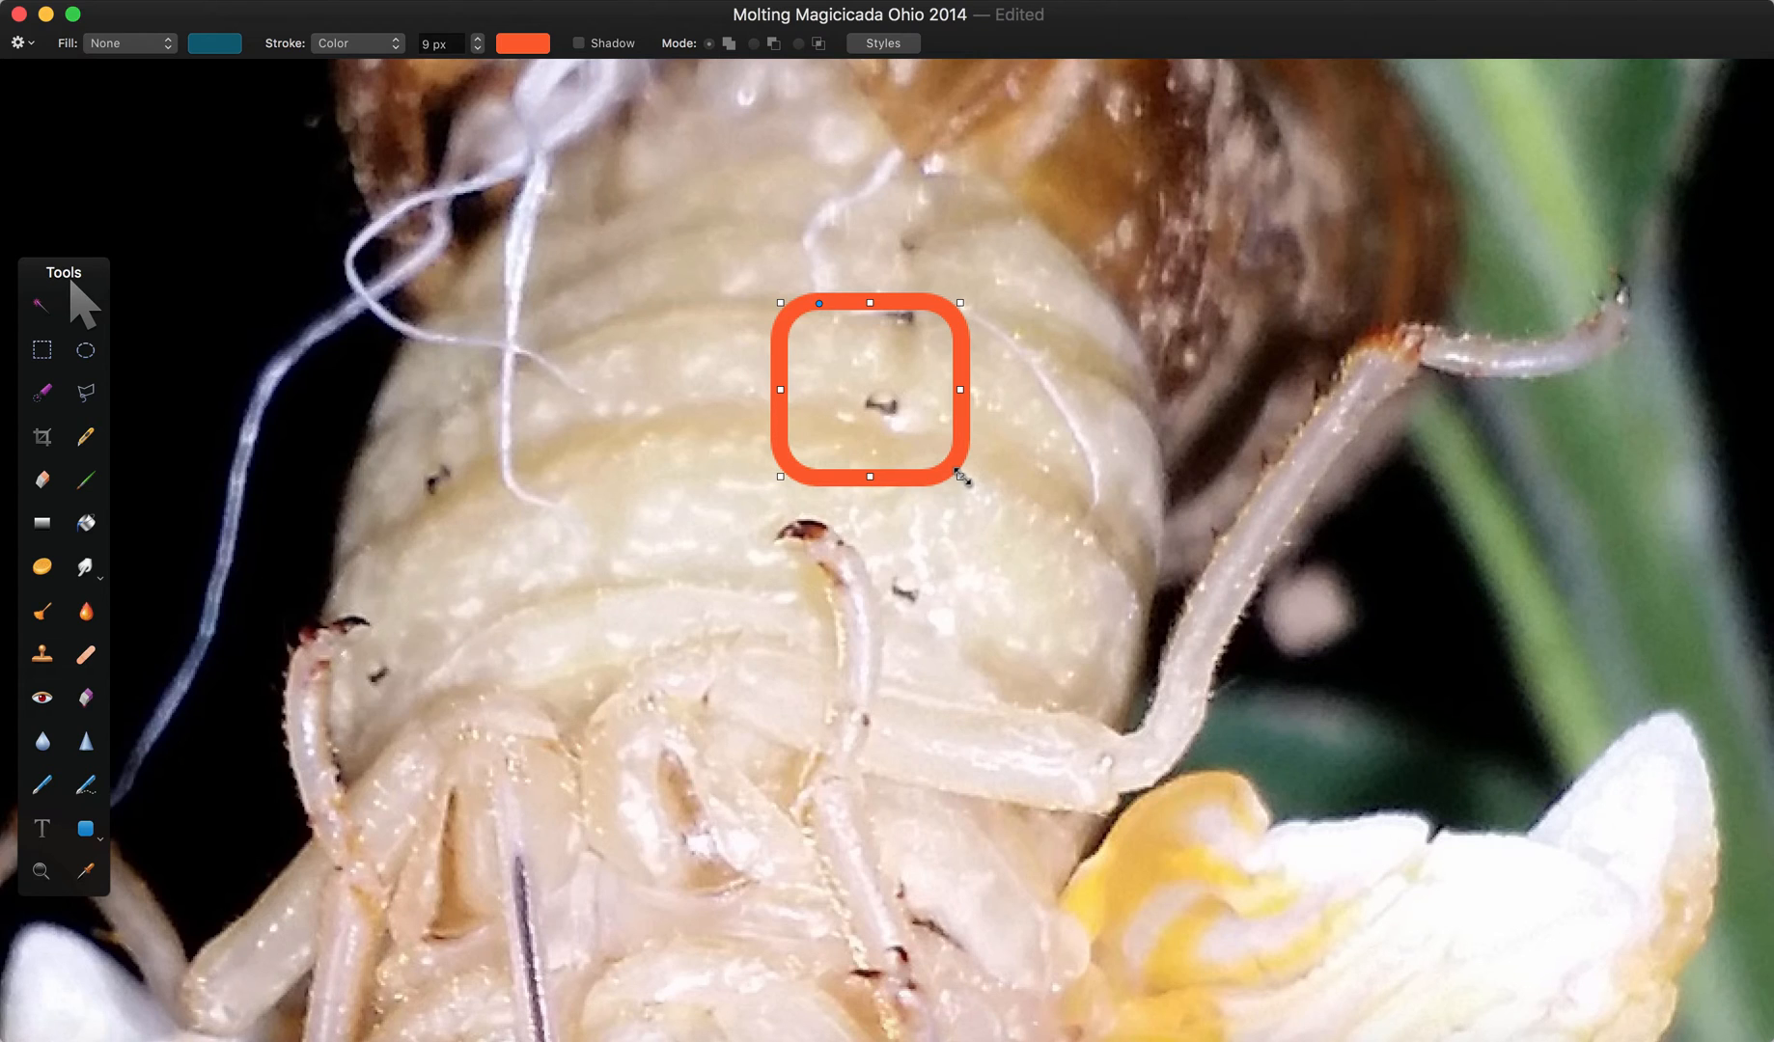
mouse_move(1050, 671)
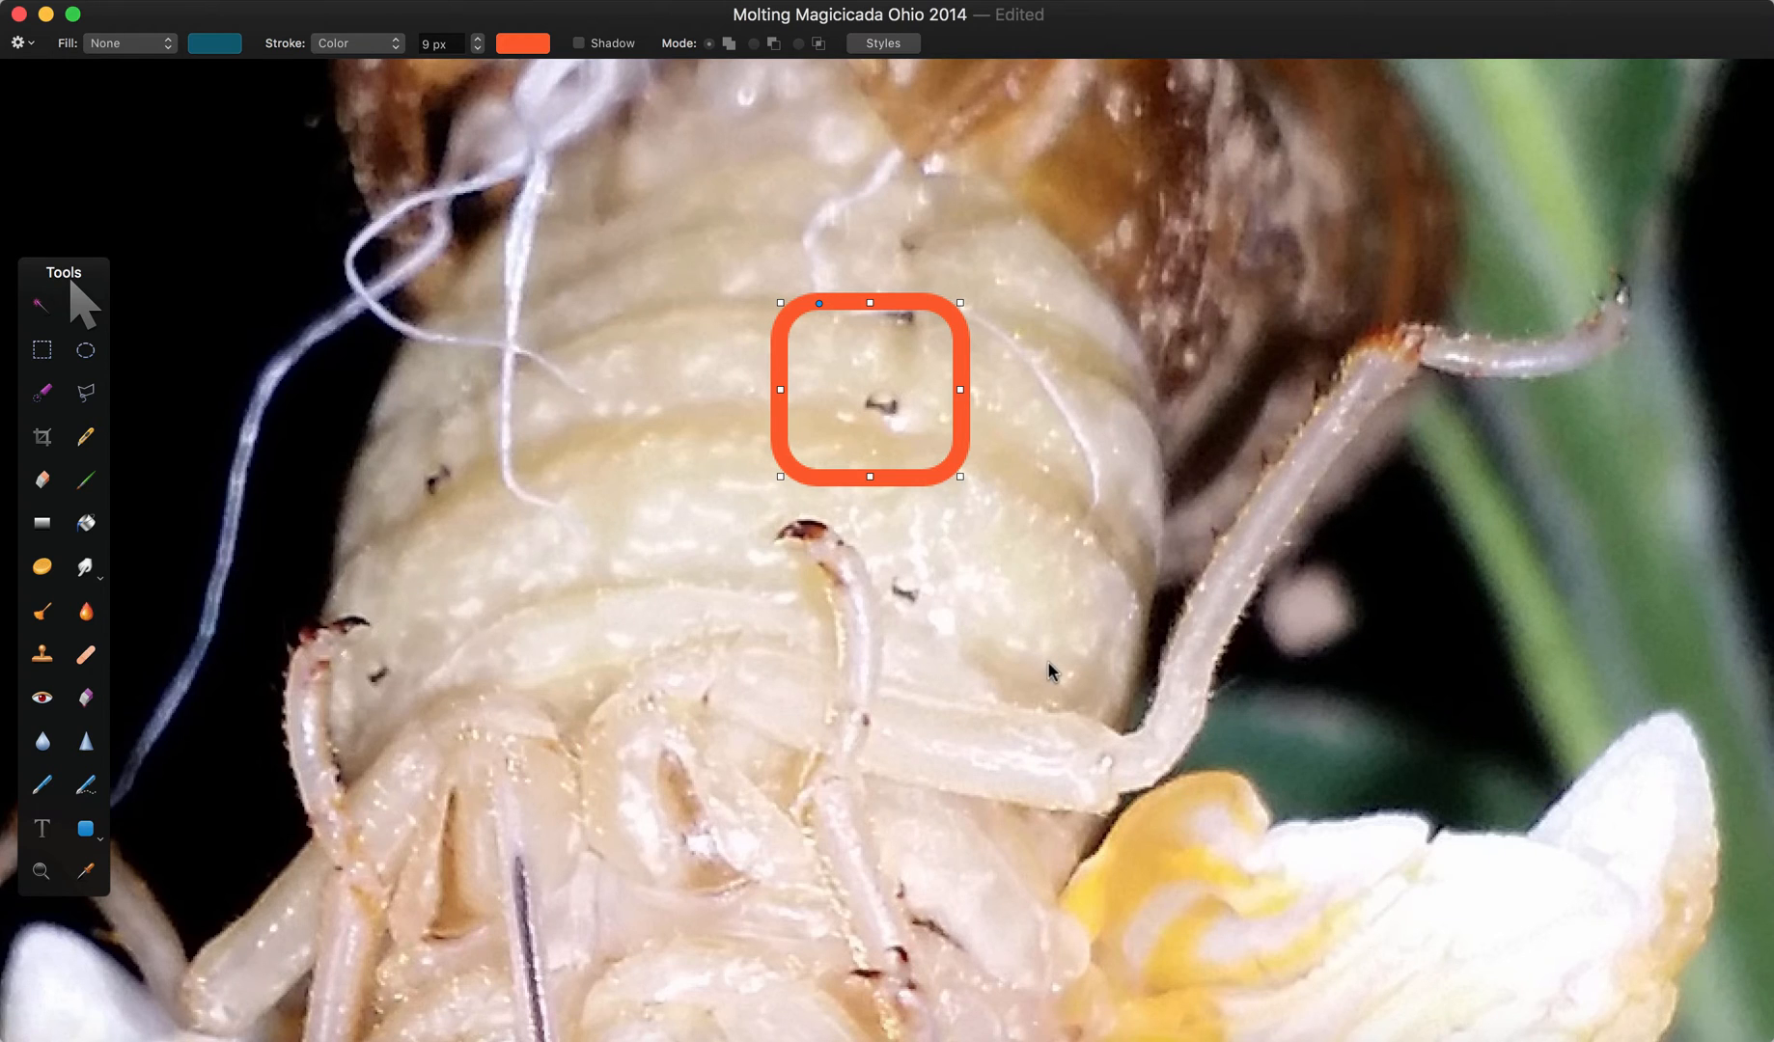
mouse_move(373, 560)
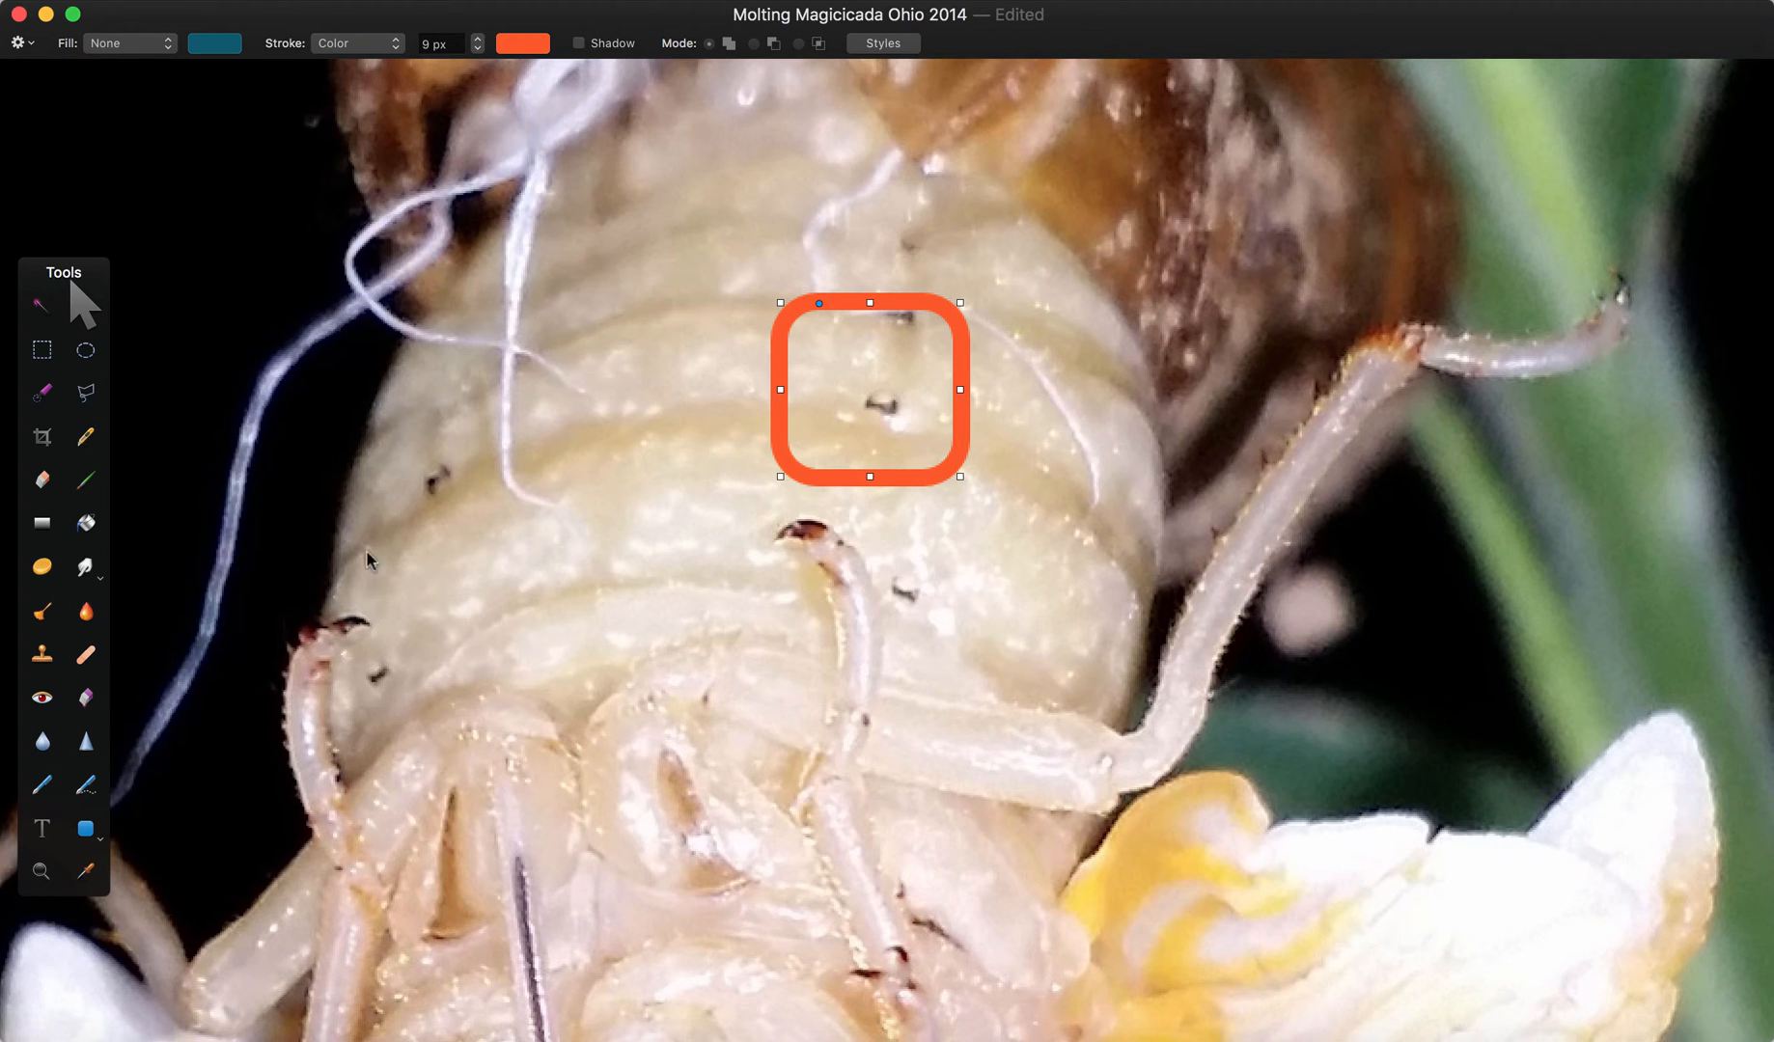
left_click_drag(869, 392, 936, 462)
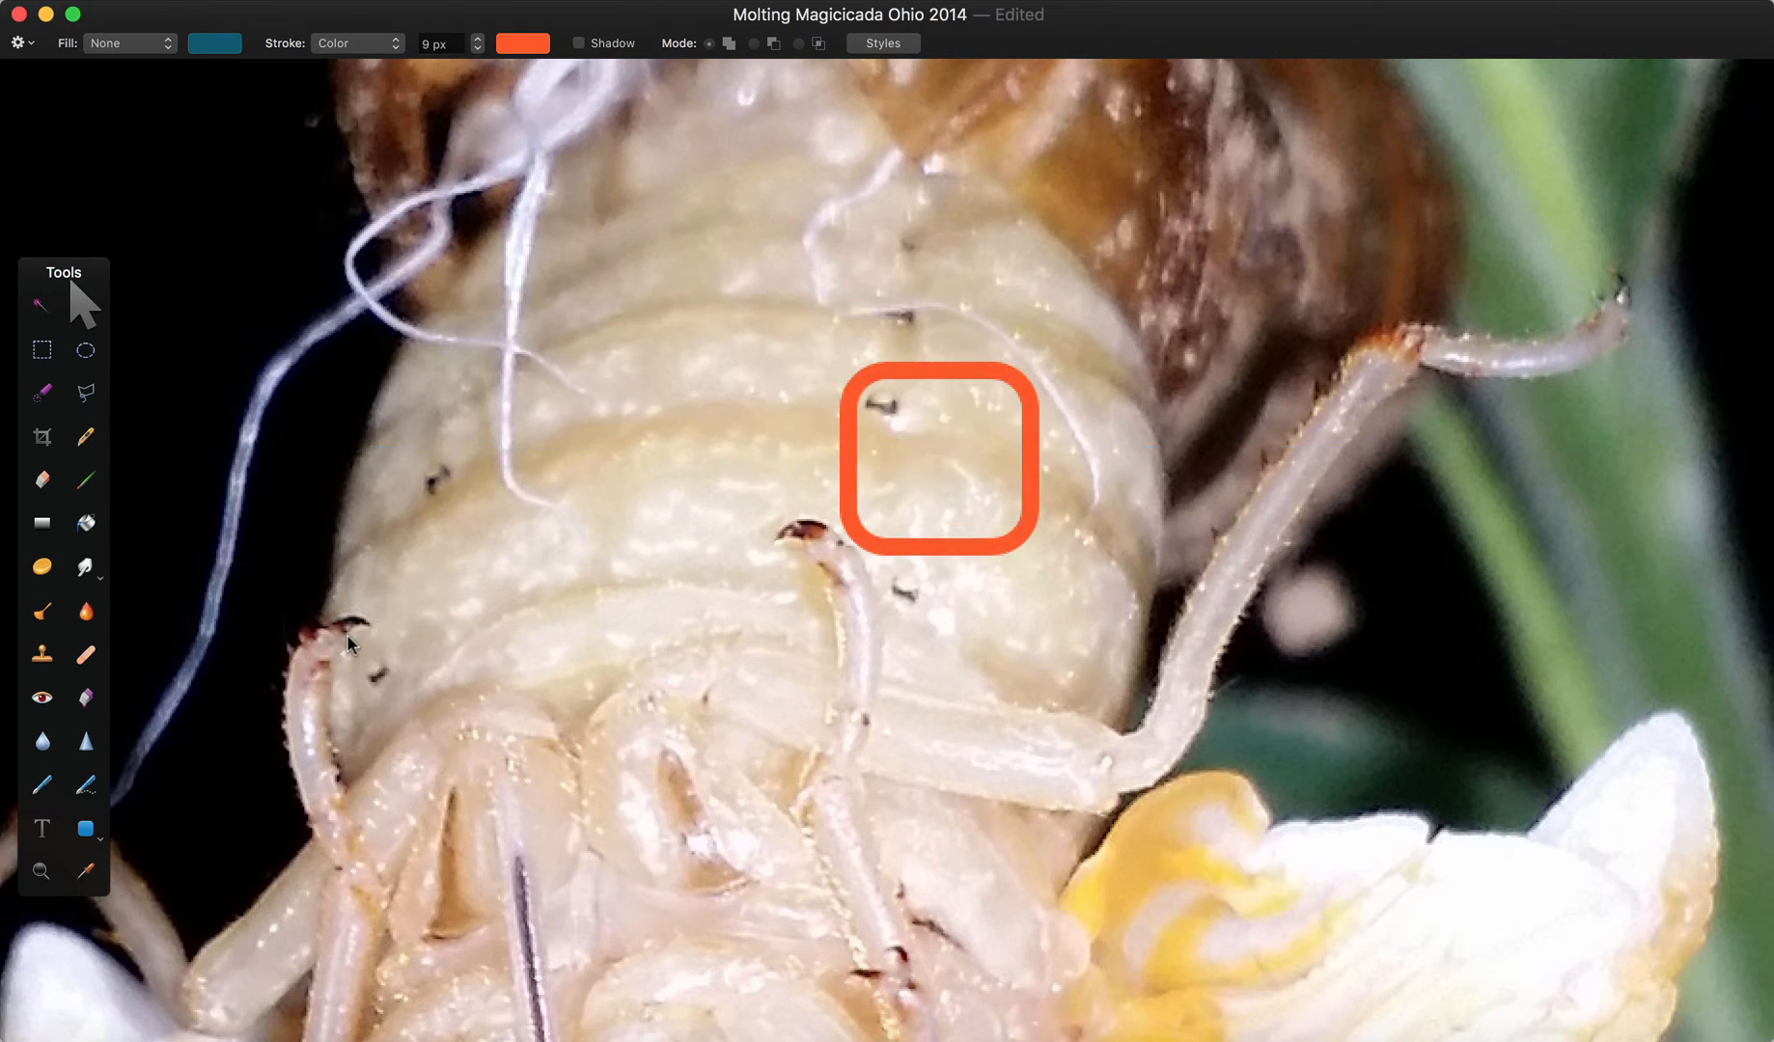
left_click_drag(936, 457, 818, 523)
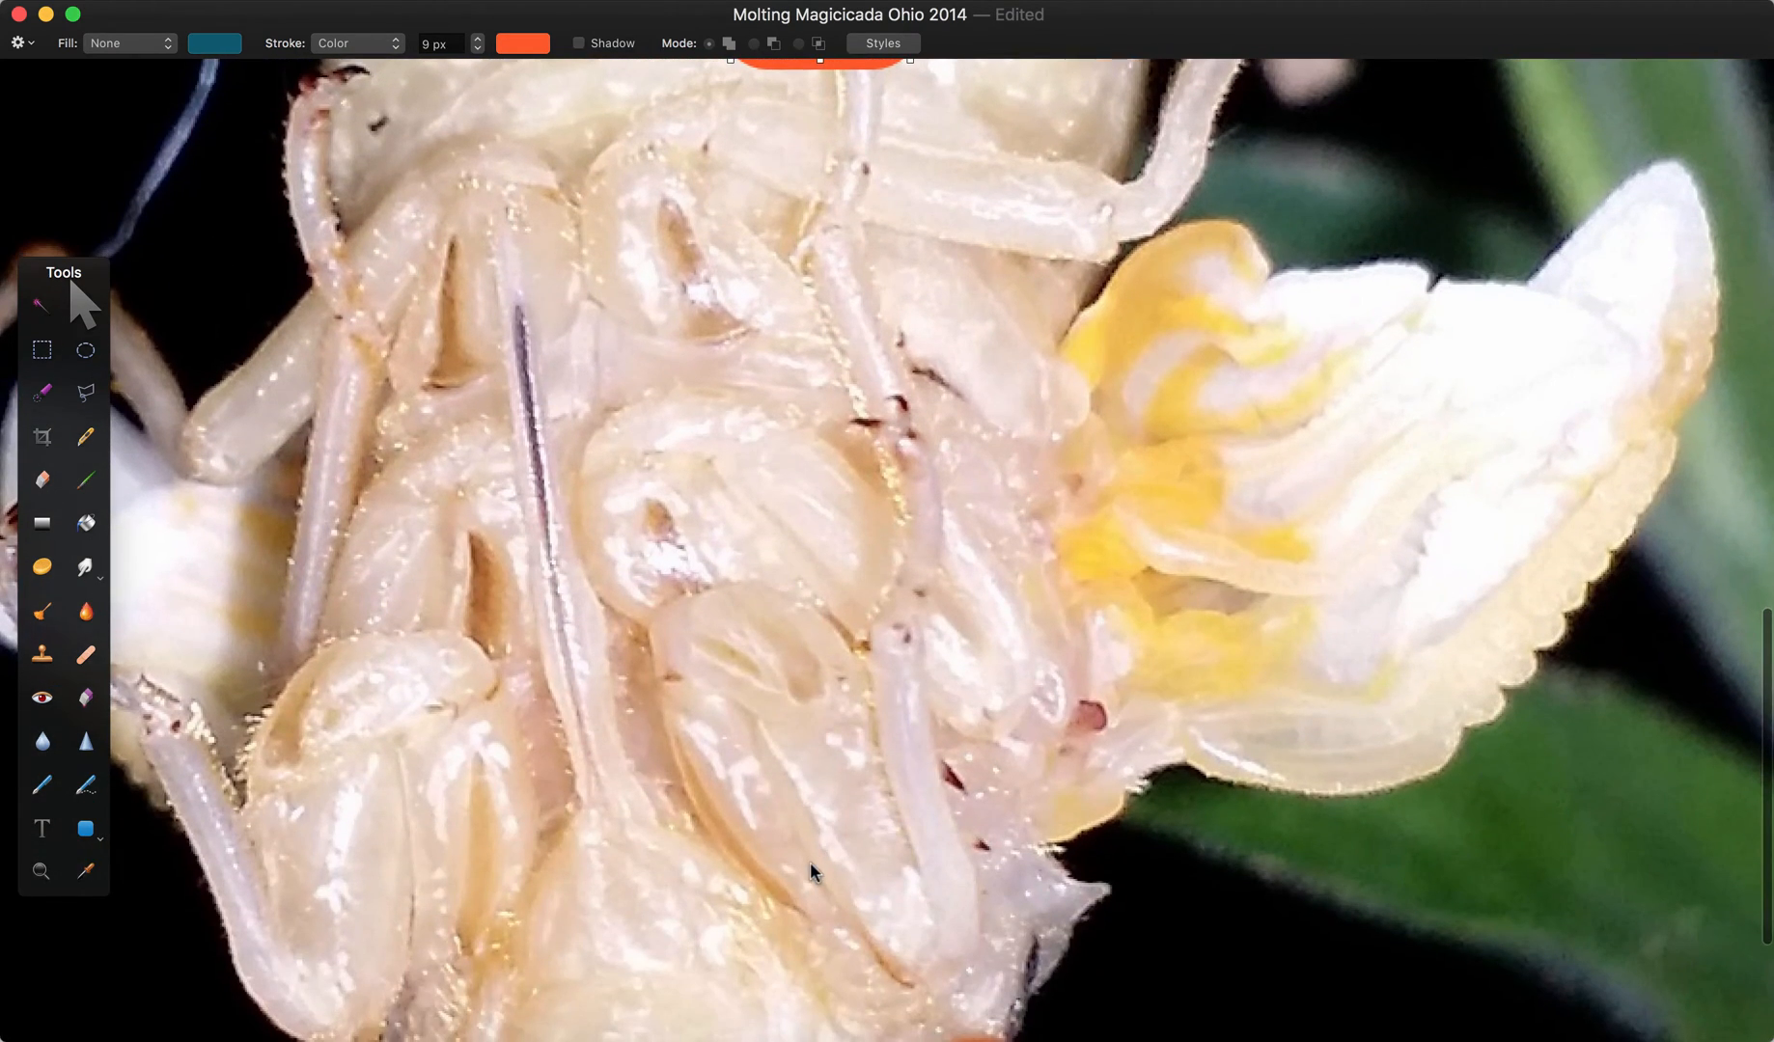
mouse_move(1106, 554)
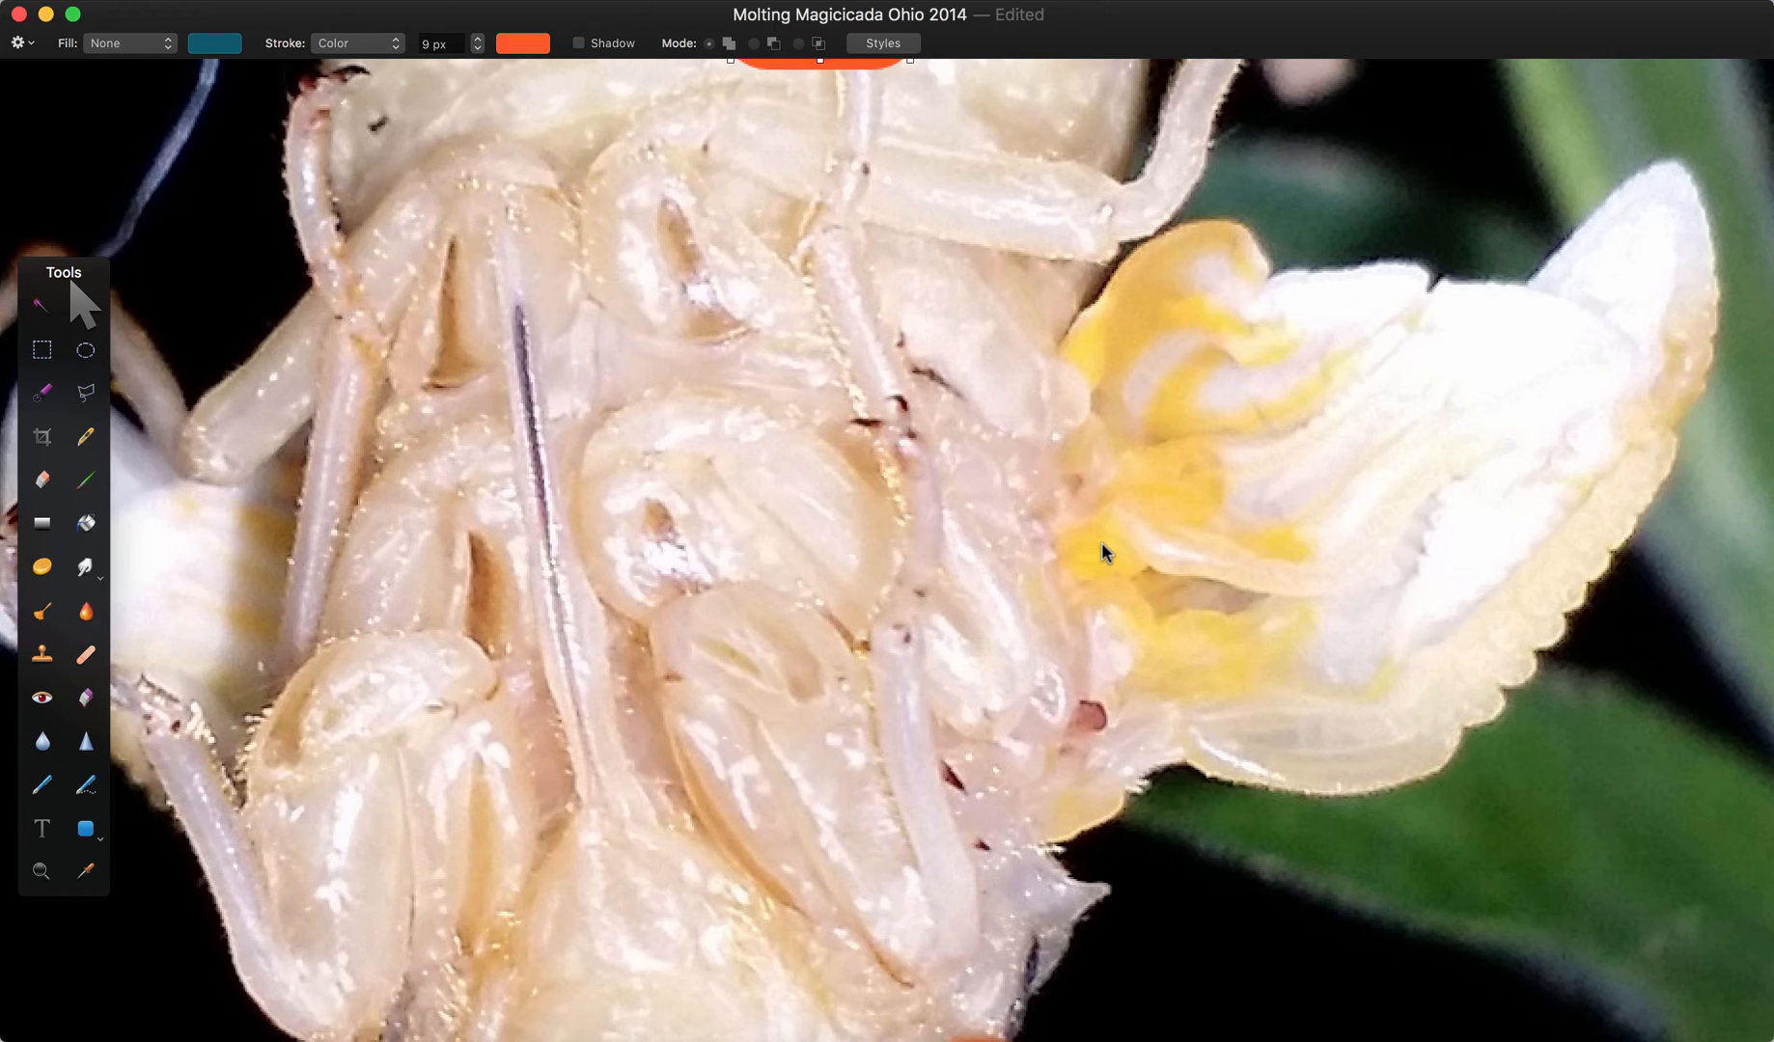
mouse_move(862, 76)
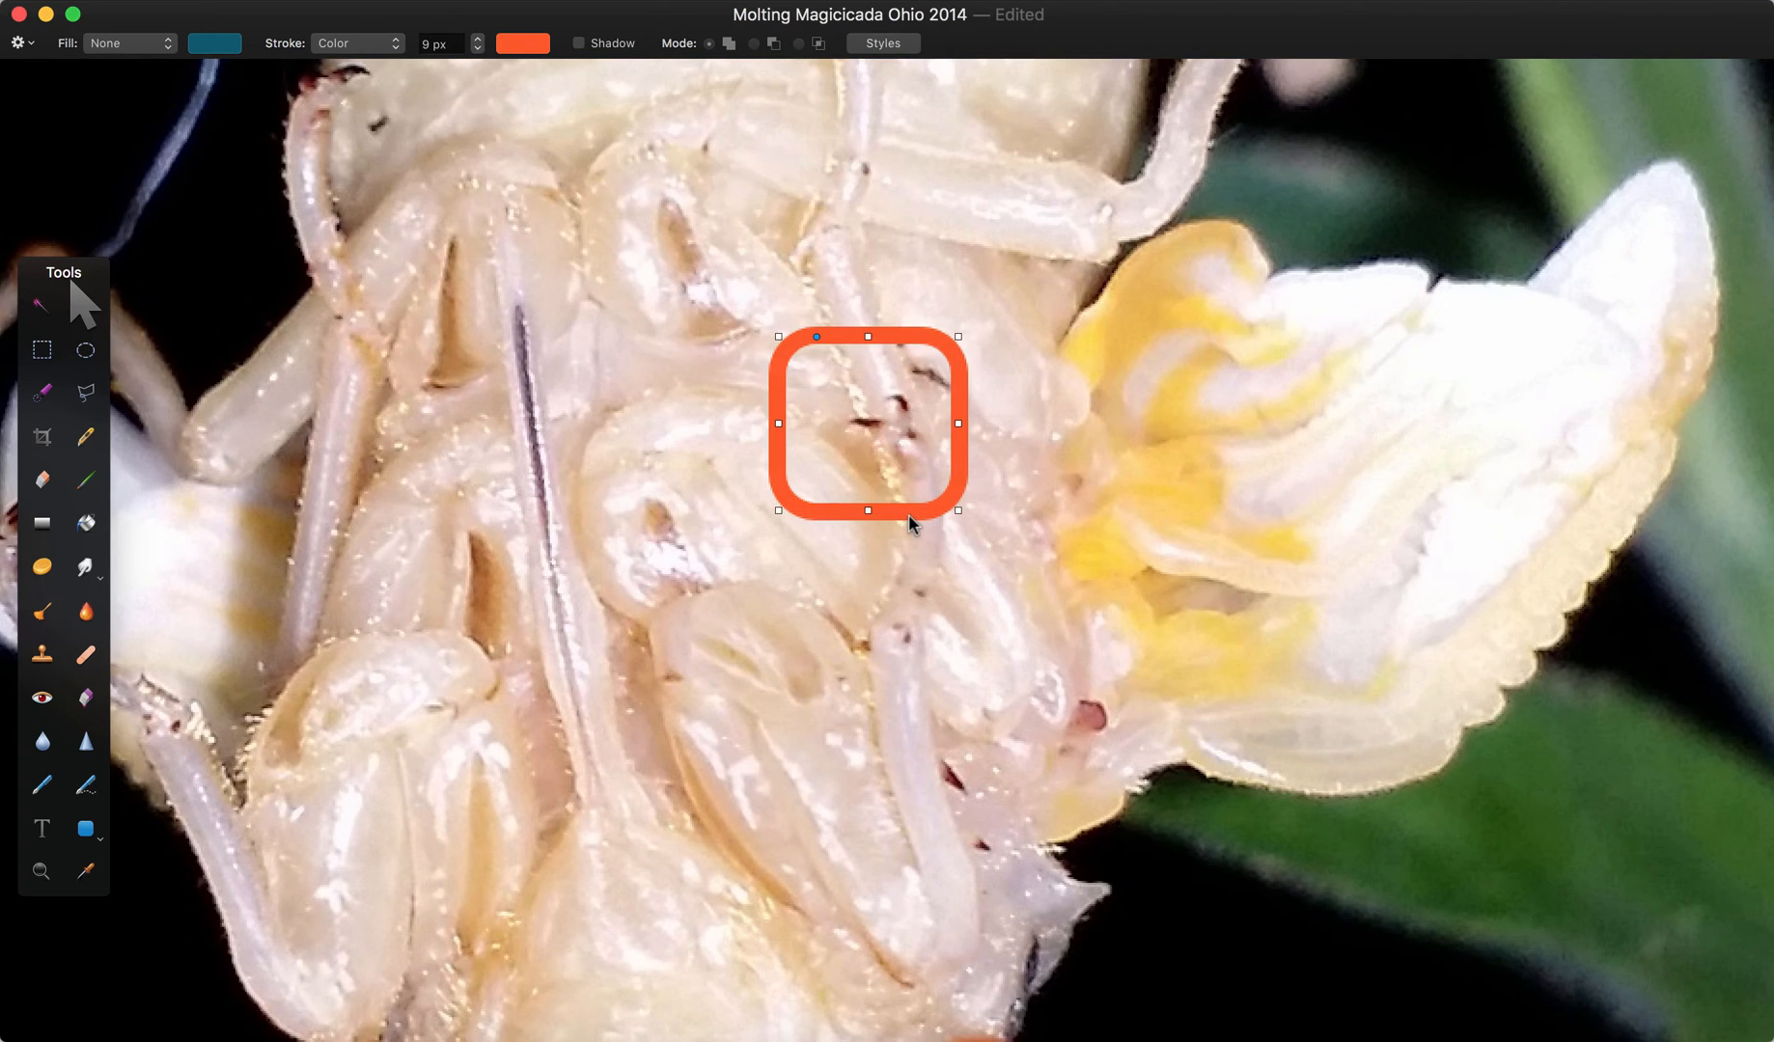
mouse_move(996, 679)
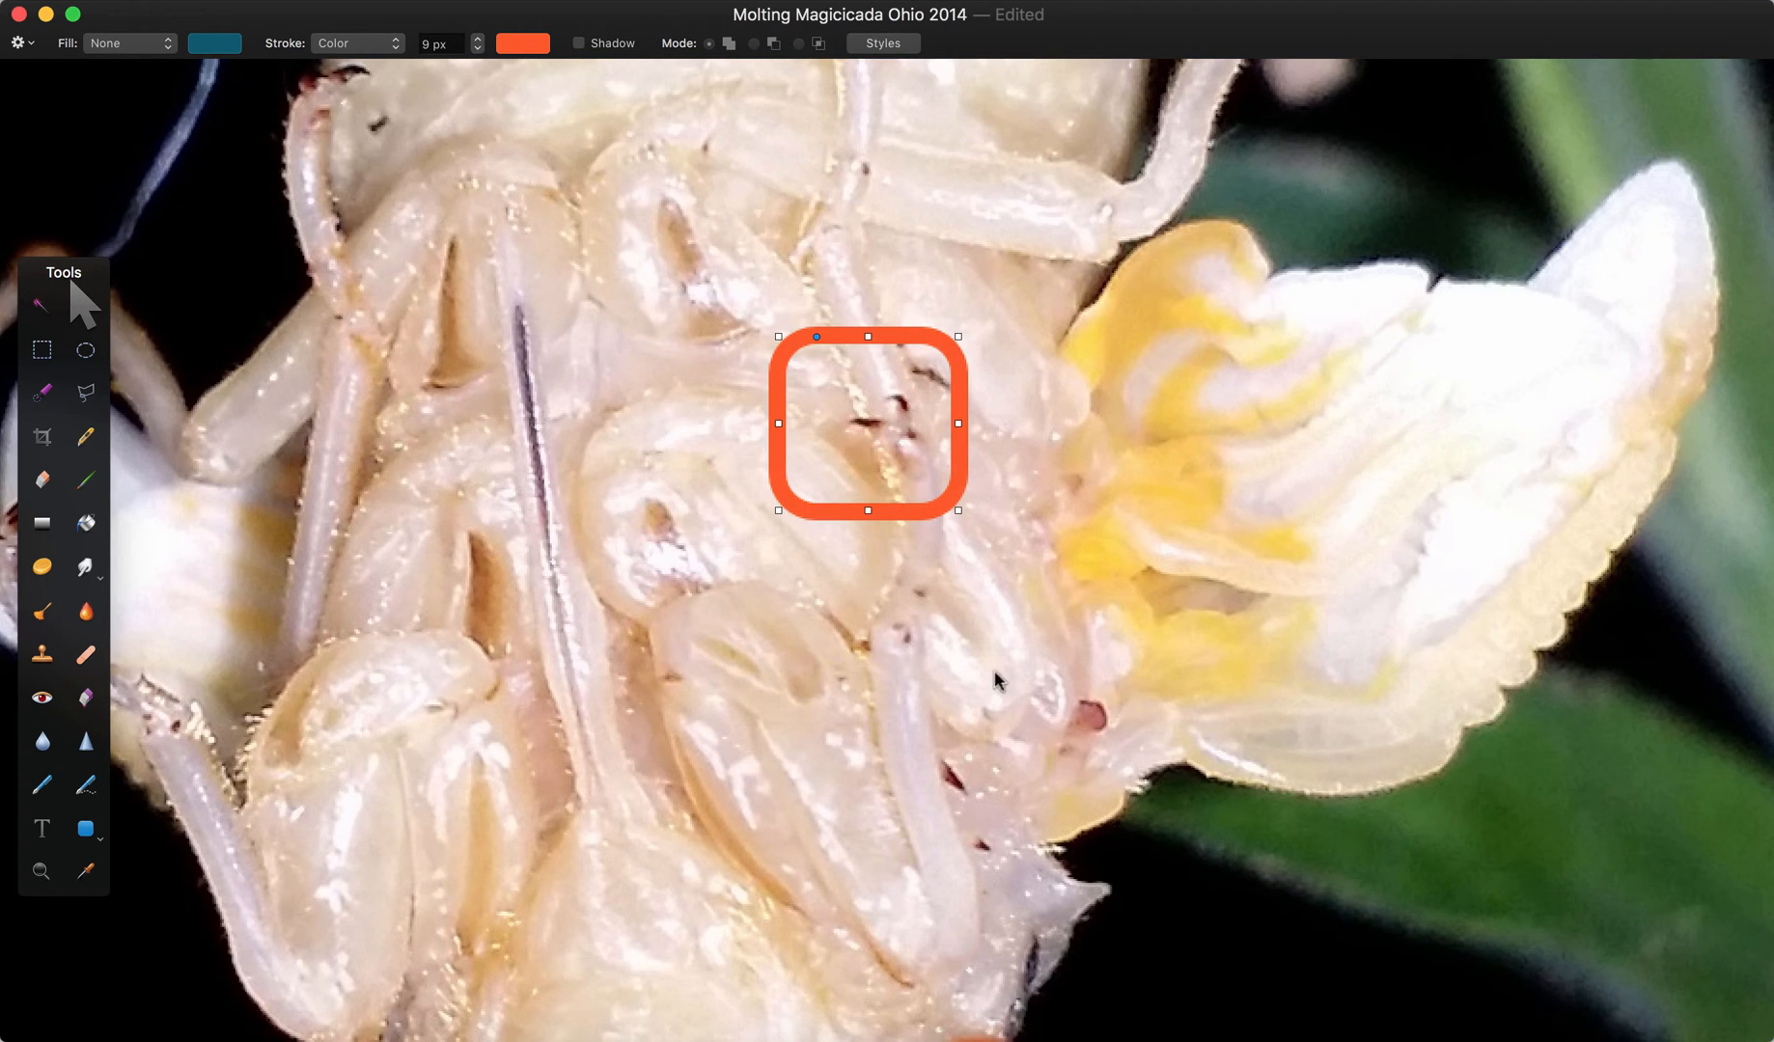
mouse_move(967, 407)
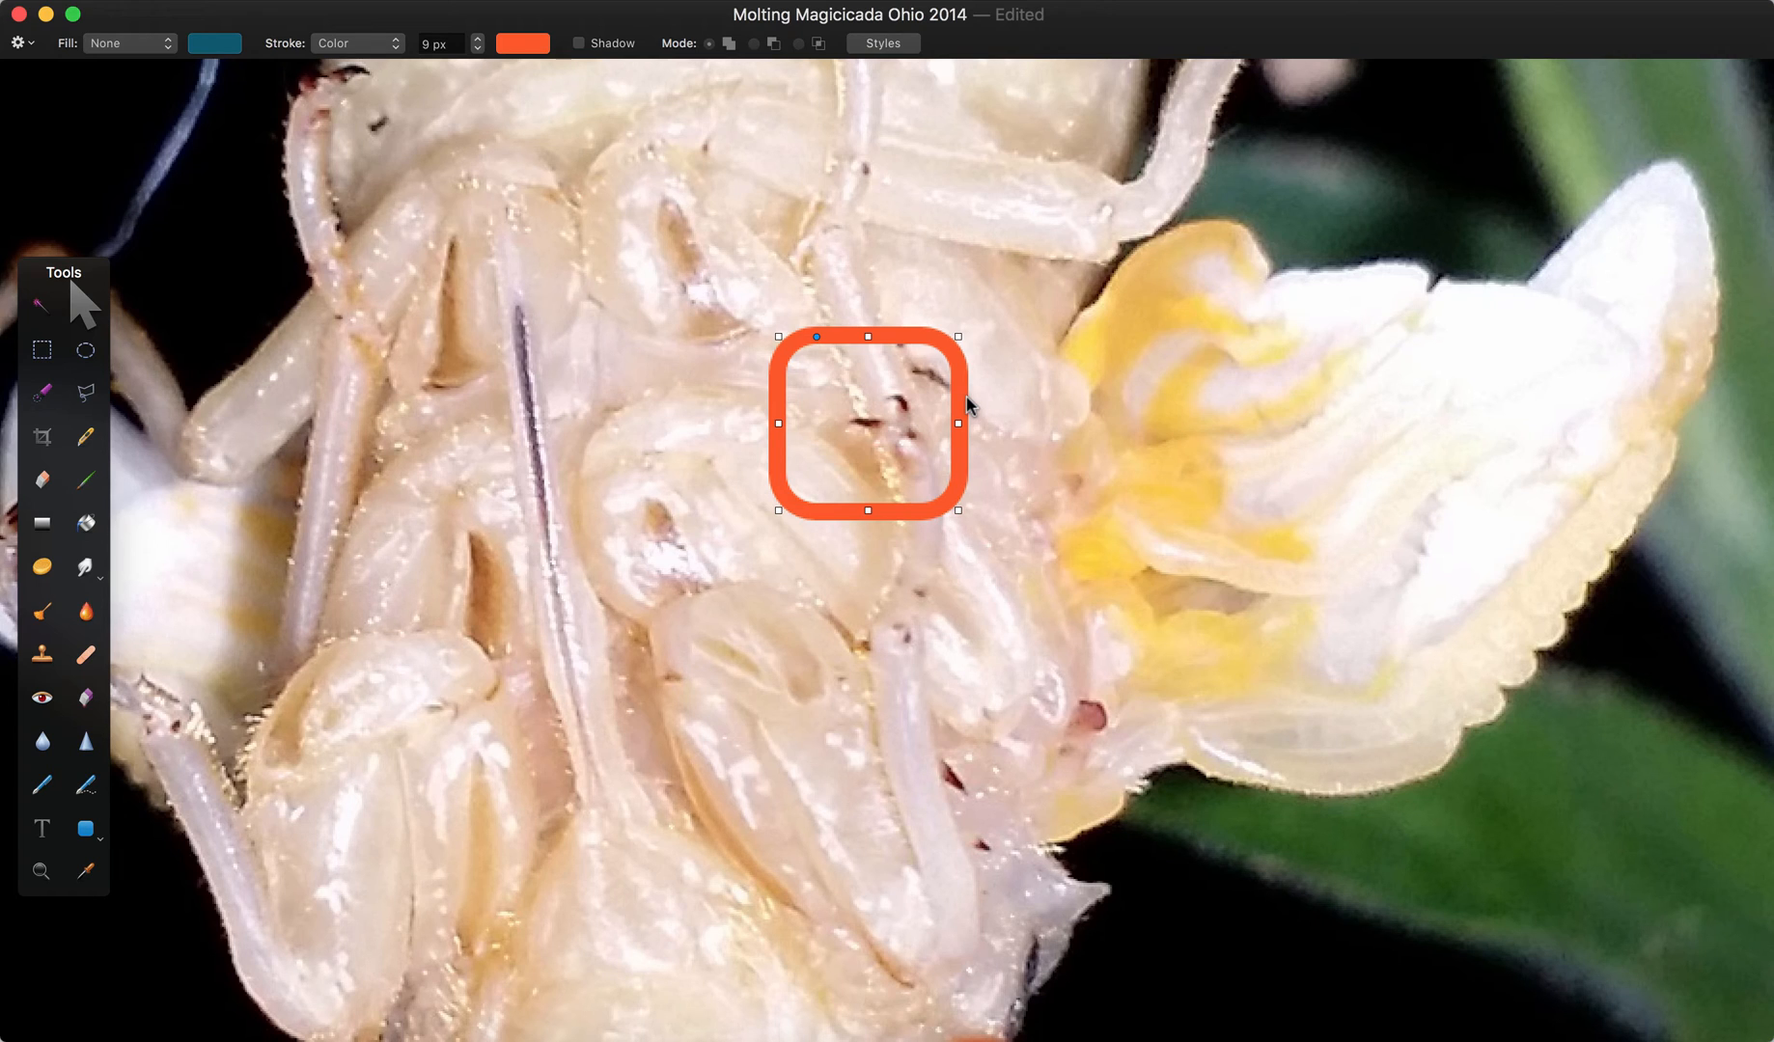
mouse_move(917, 404)
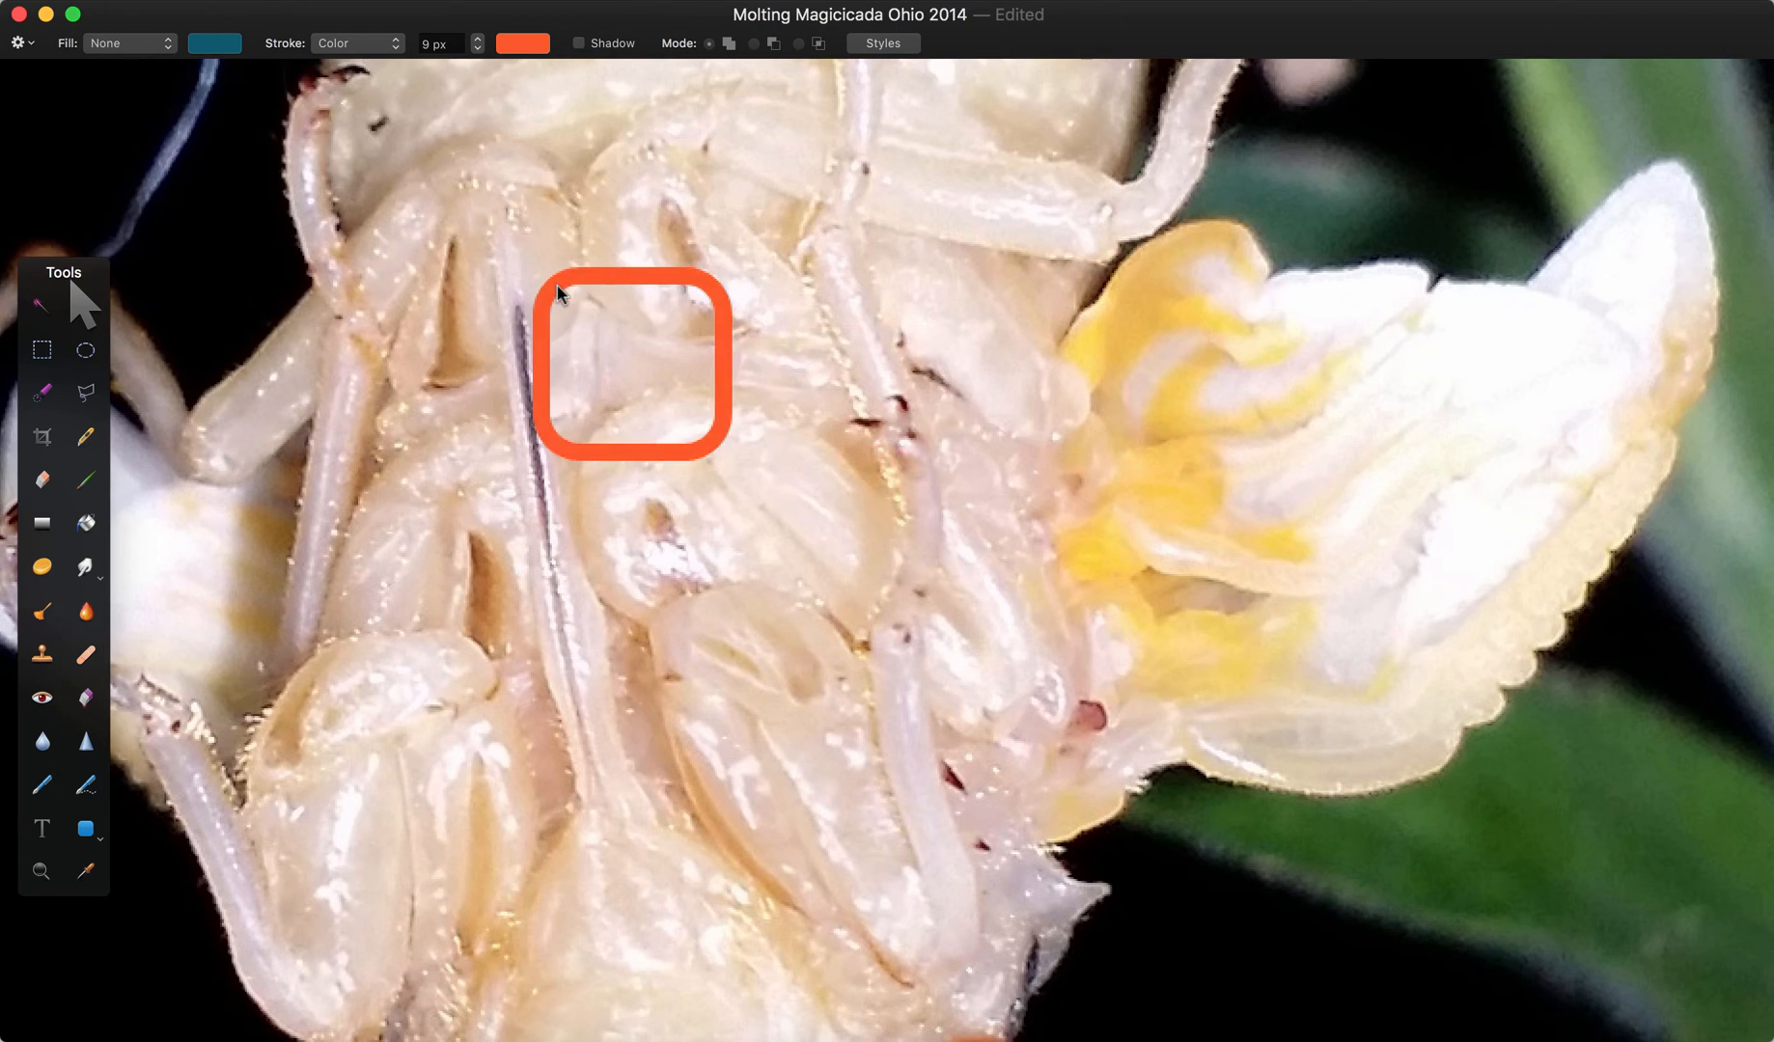
Resize the outline to a tall rectangle around the dark mouthpart and folded front legs.
left_click_drag(631, 363, 480, 261)
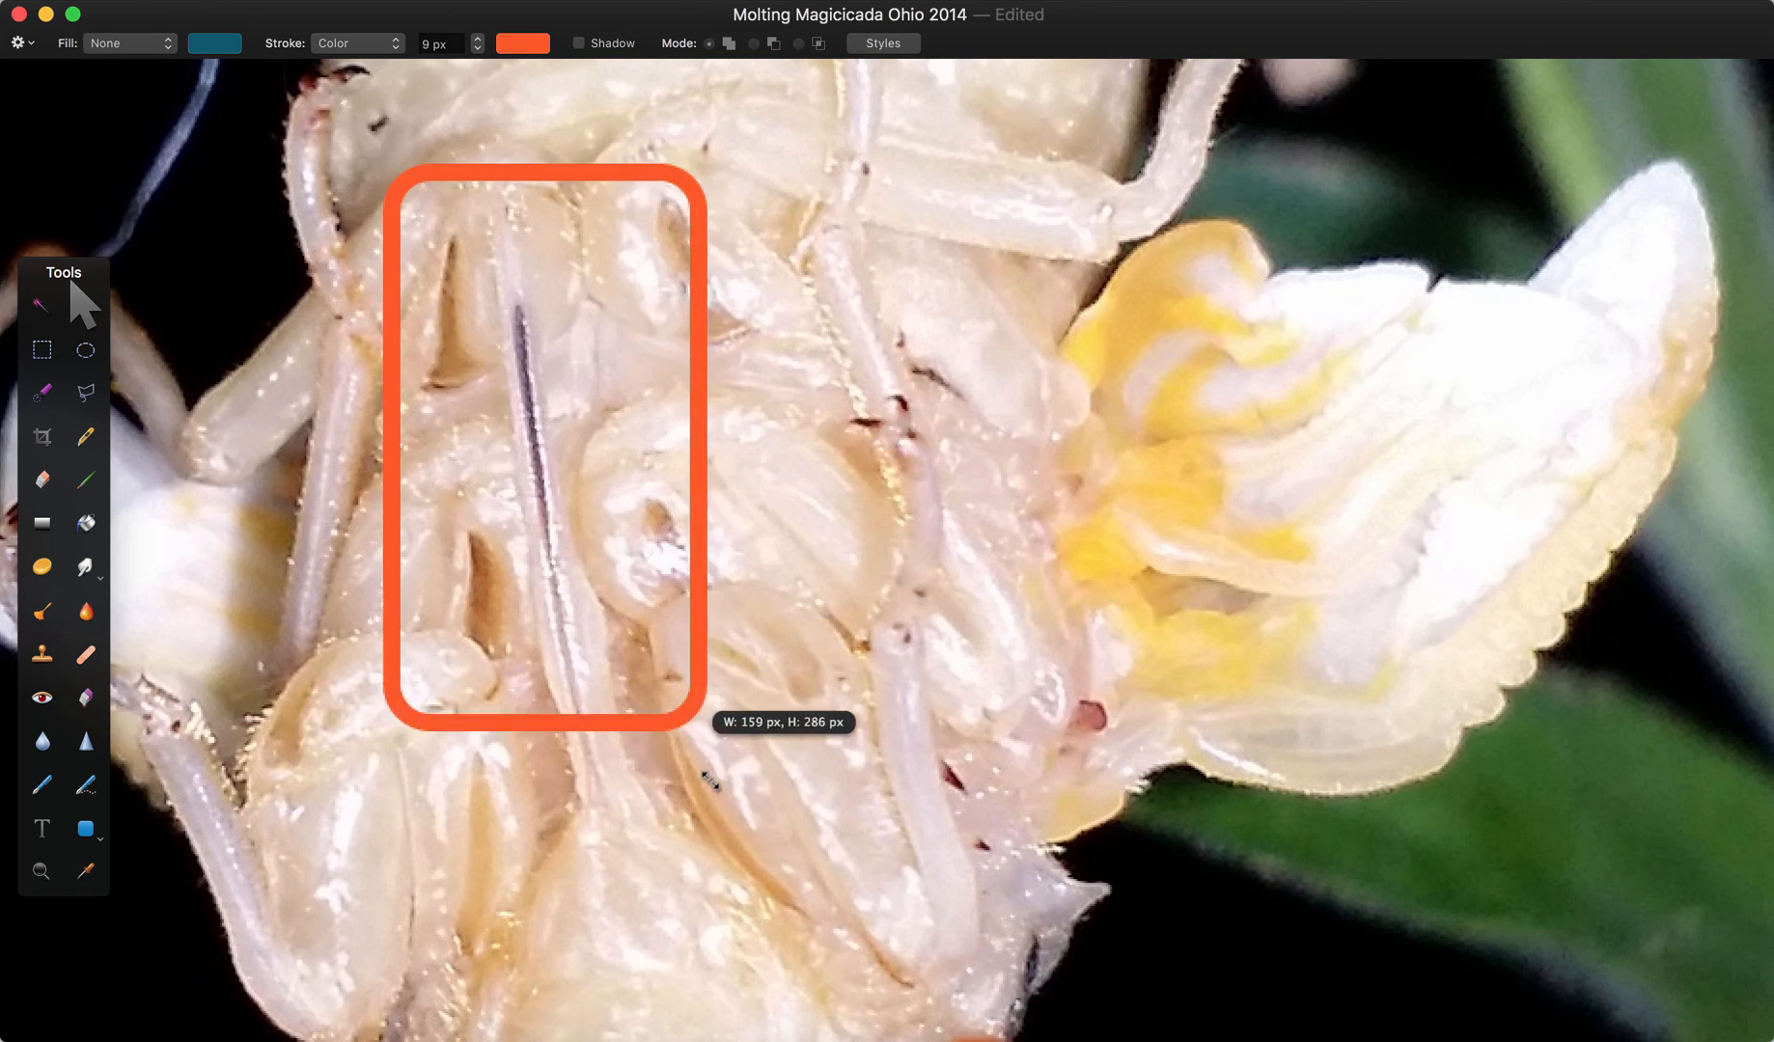
left_click_drag(700, 718, 739, 847)
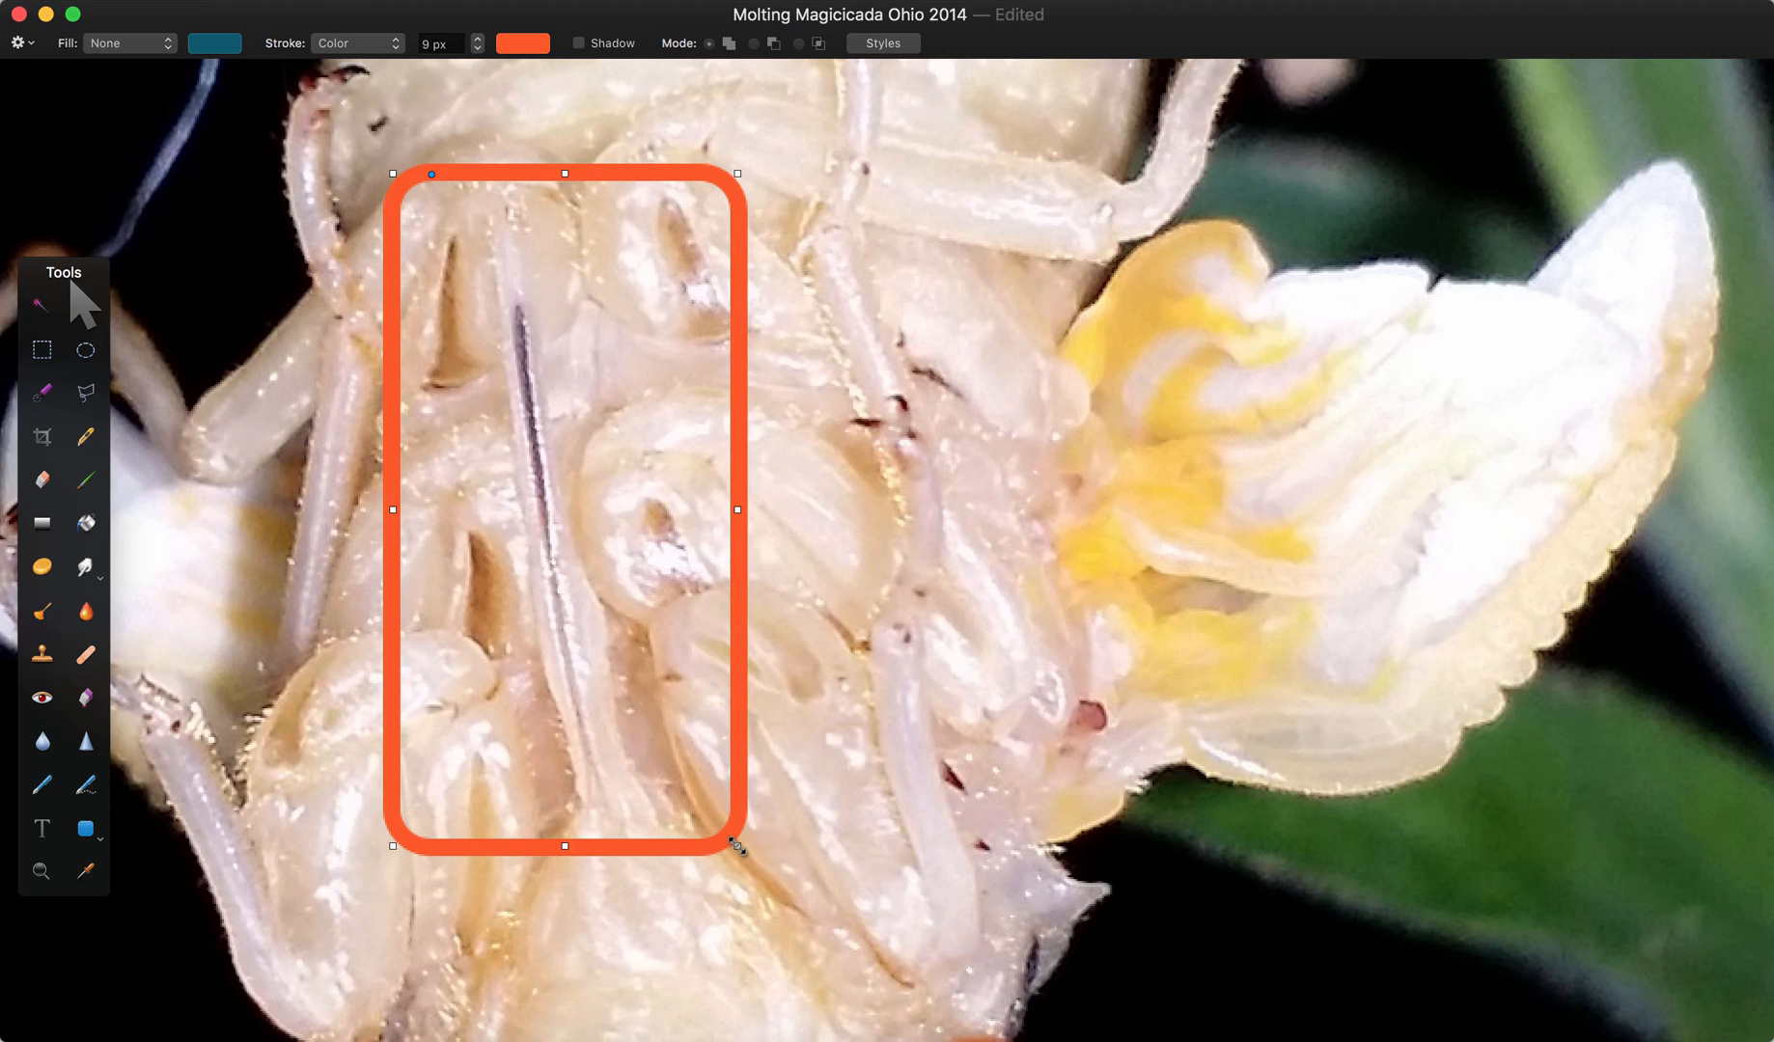
mouse_move(531, 500)
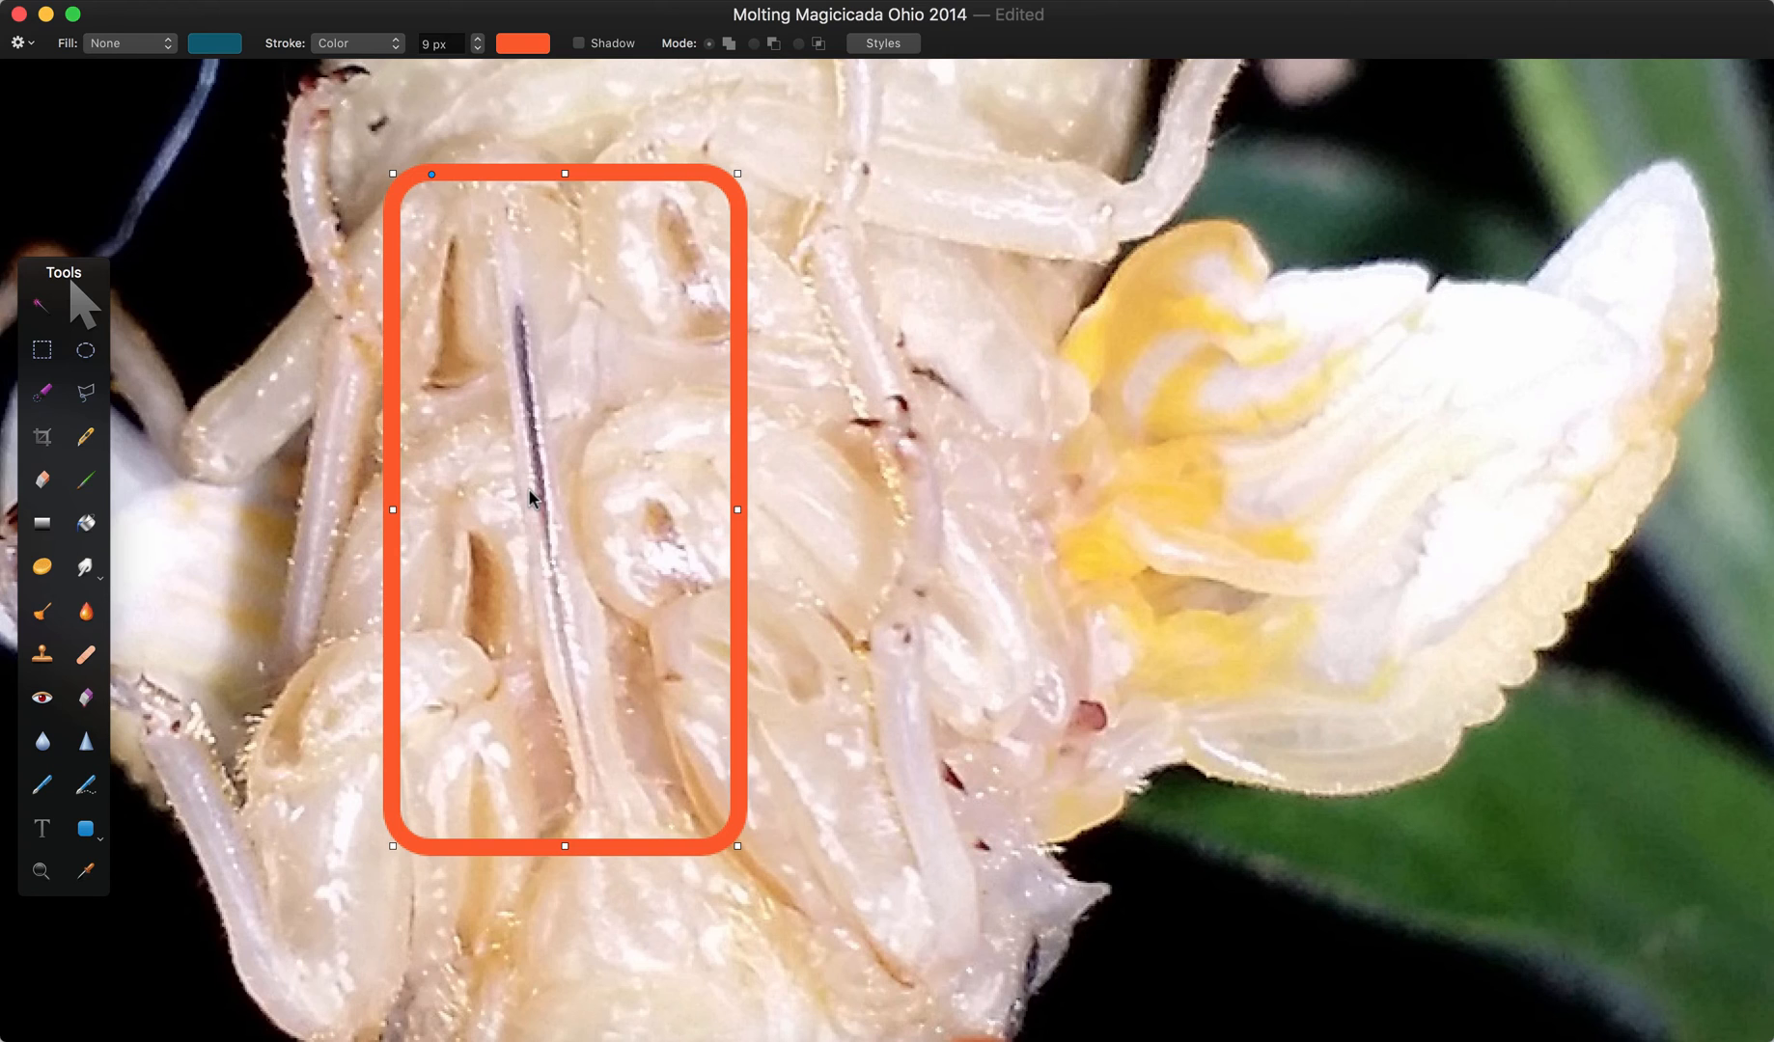
mouse_move(695, 176)
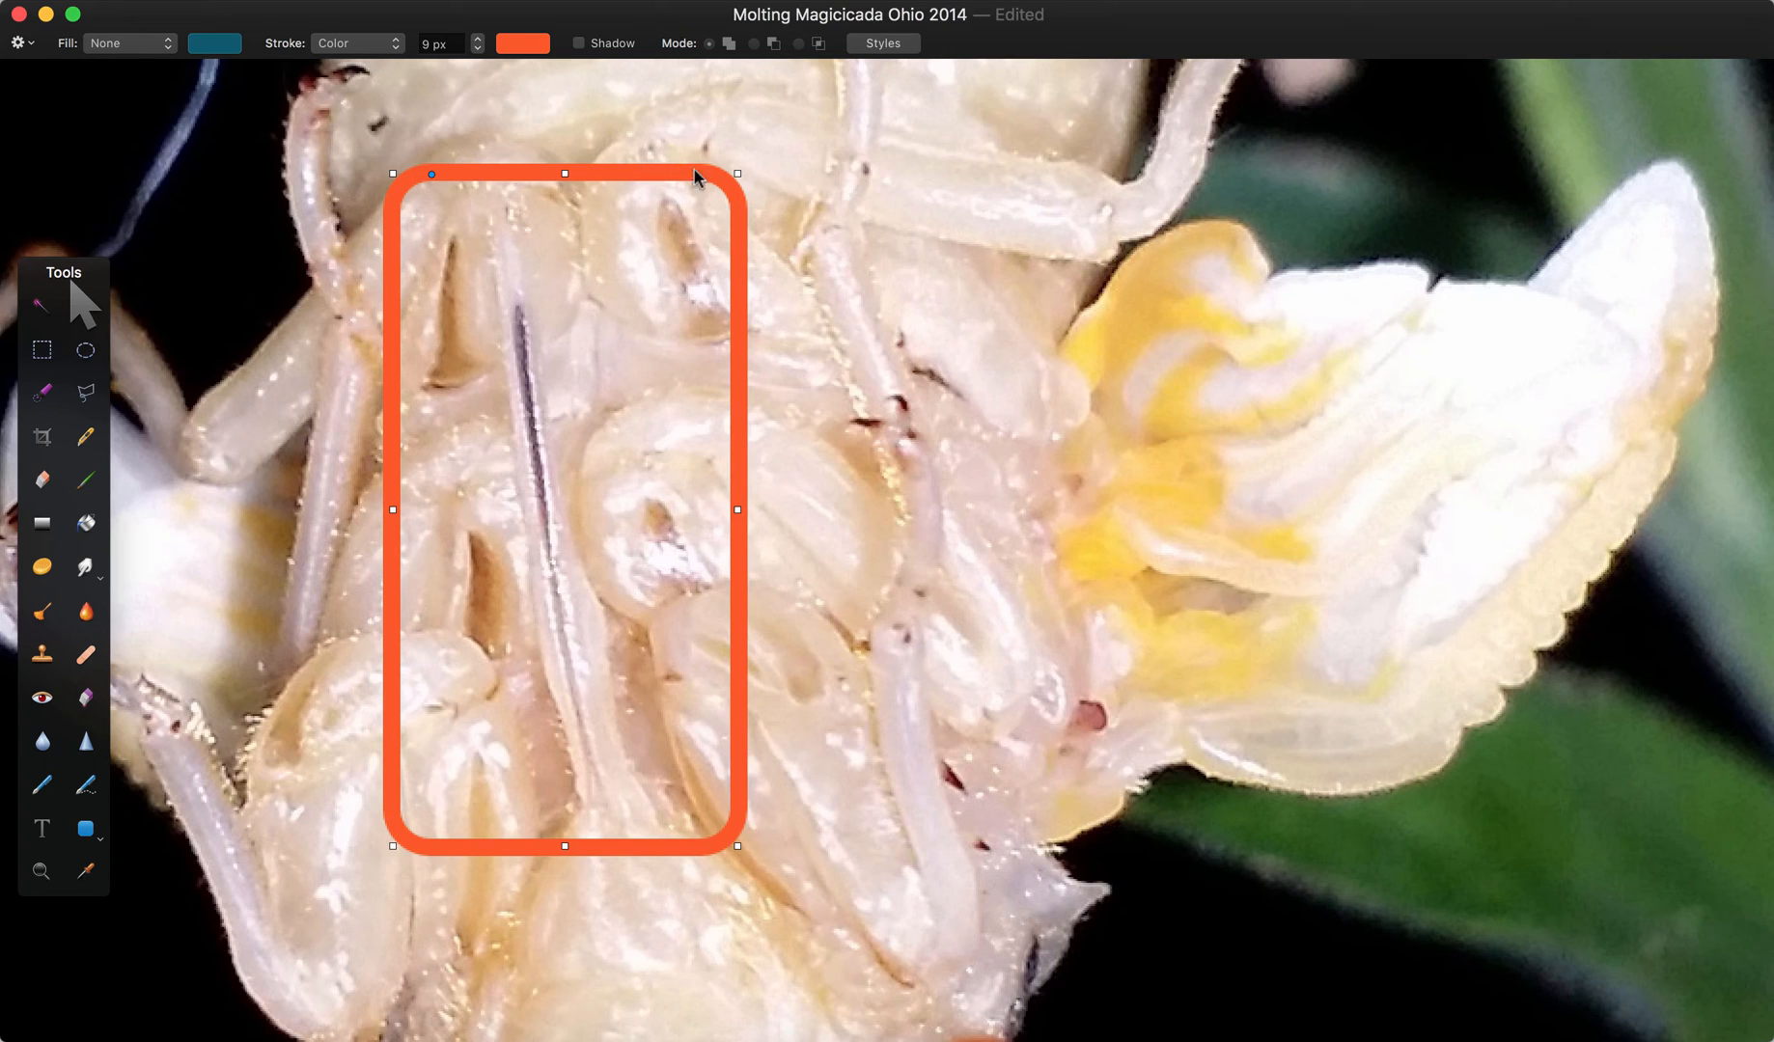
mouse_move(895, 887)
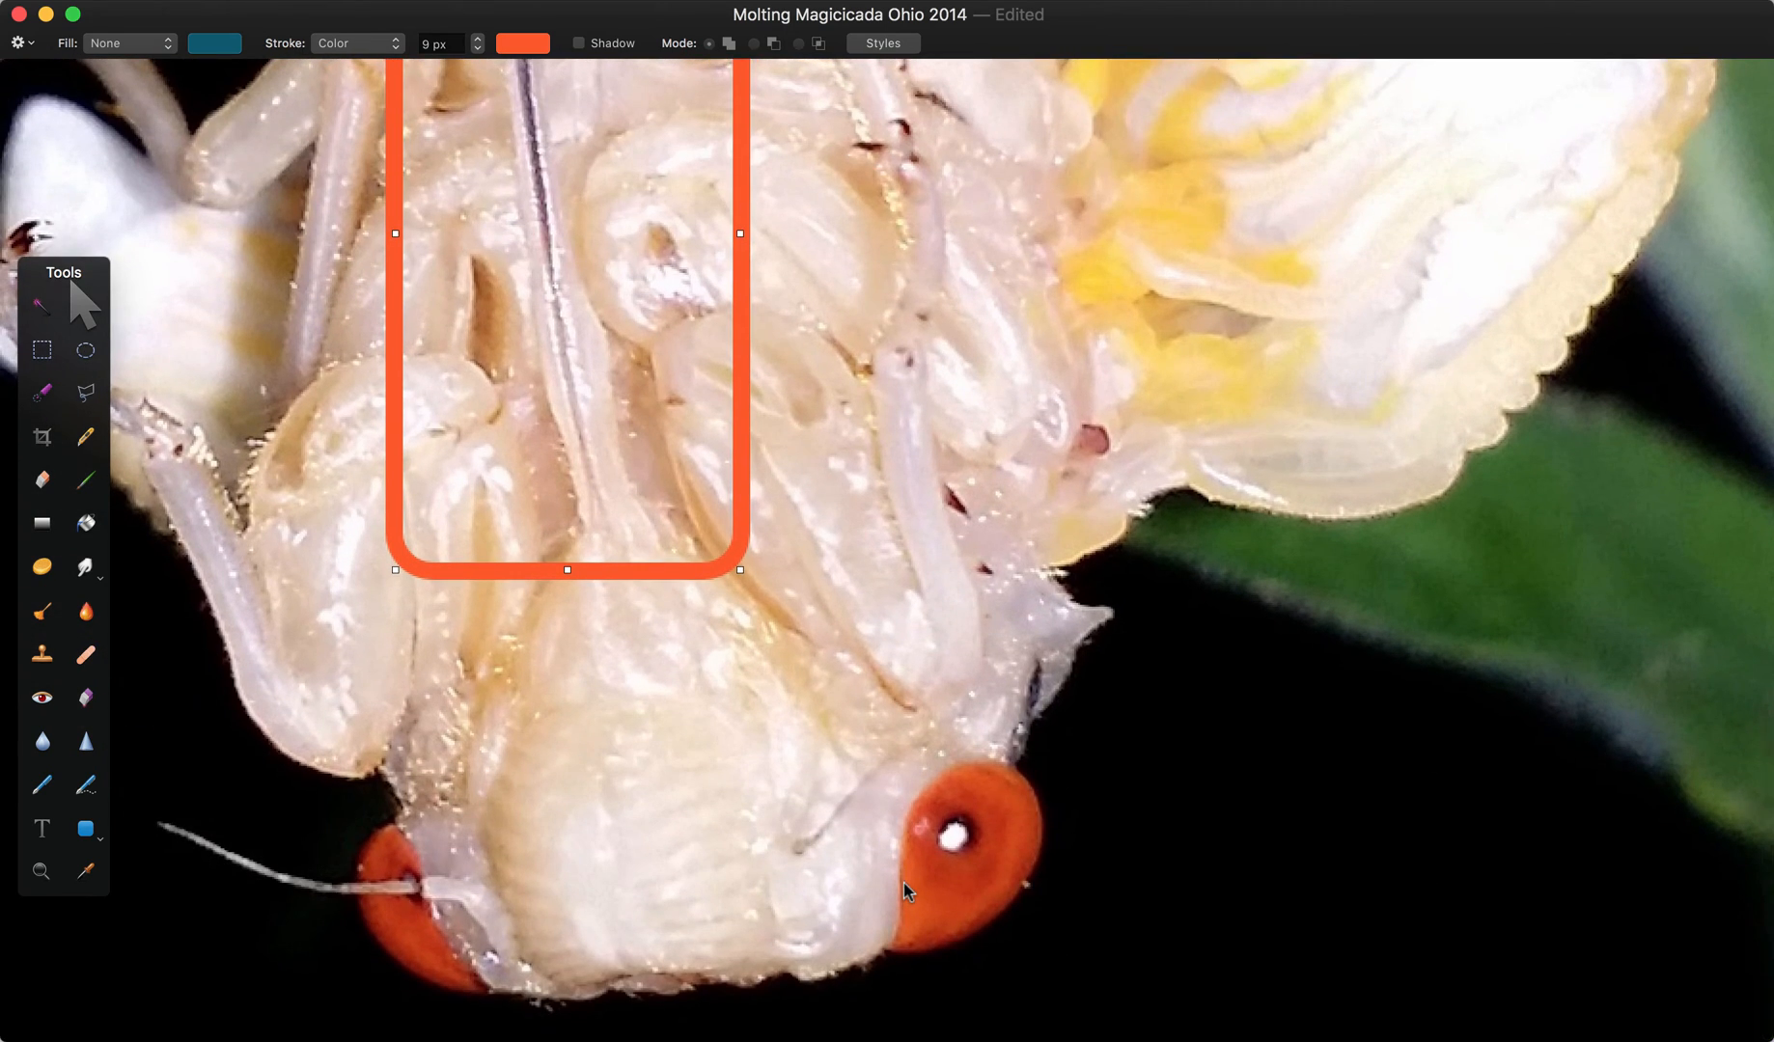
mouse_move(87, 756)
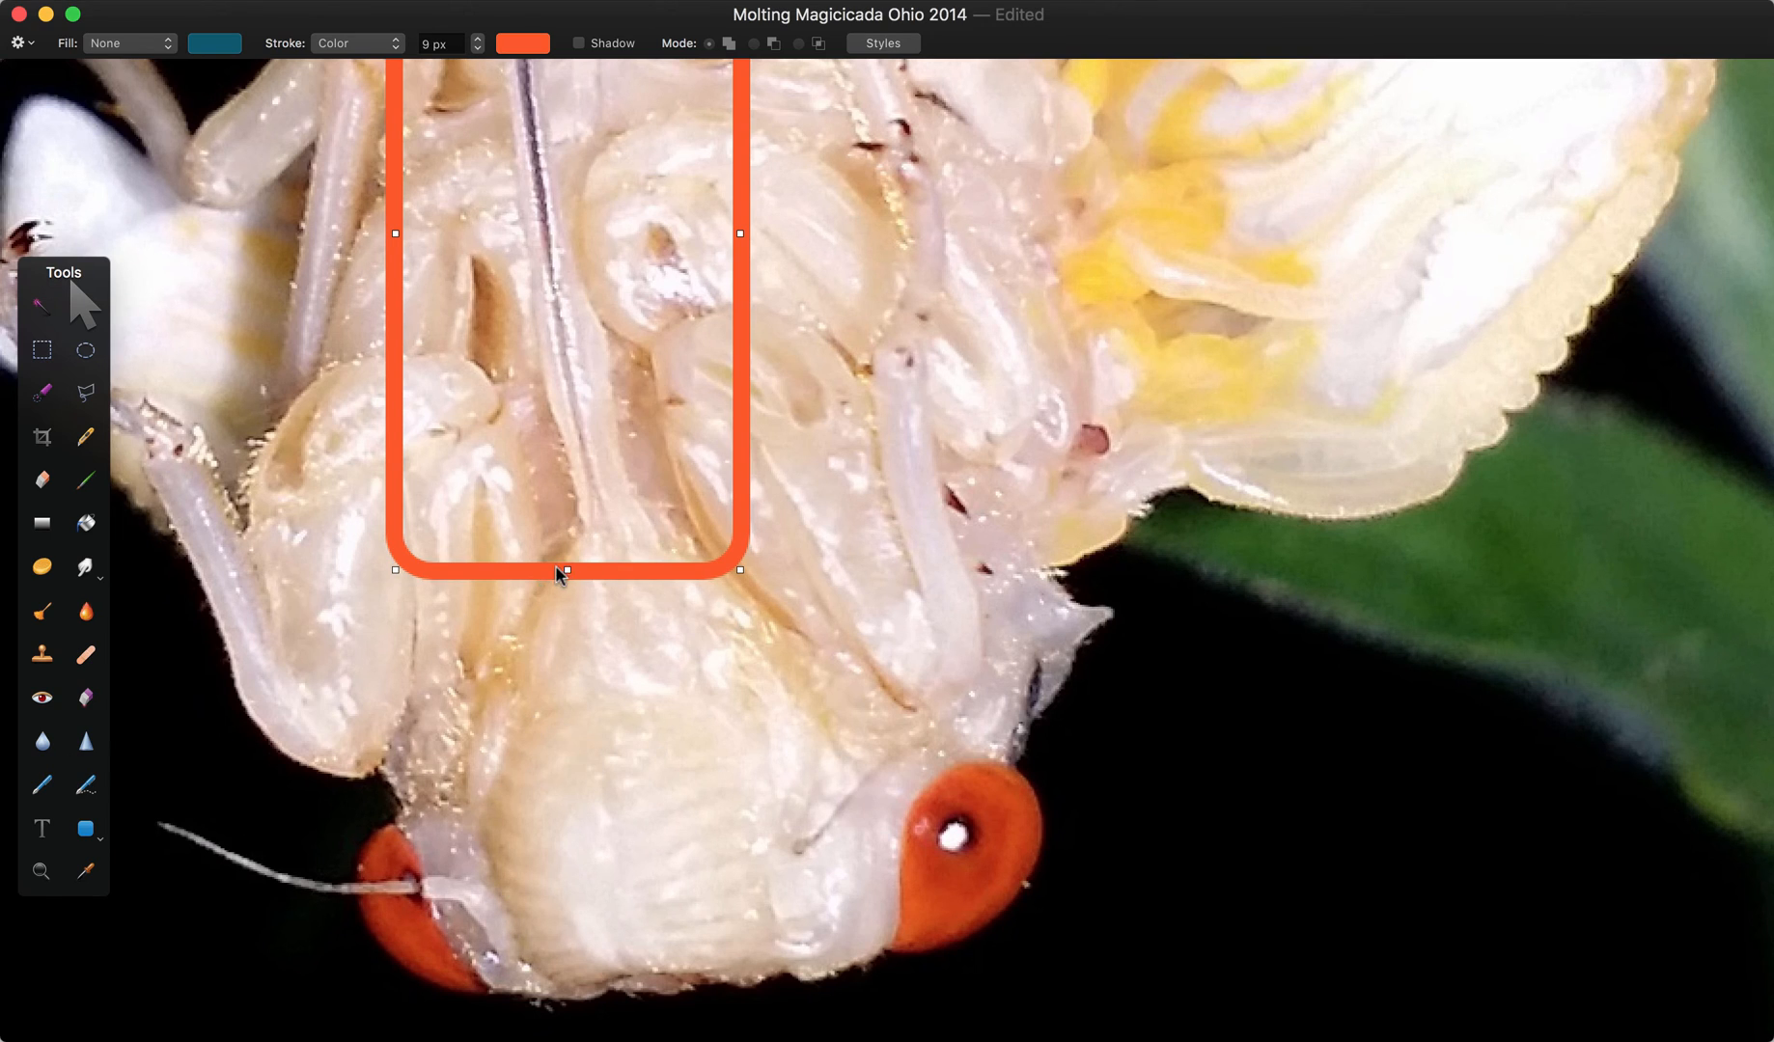
Drag the outline down to frame the cicada's face between its red eyes.
left_click_drag(565, 571, 565, 978)
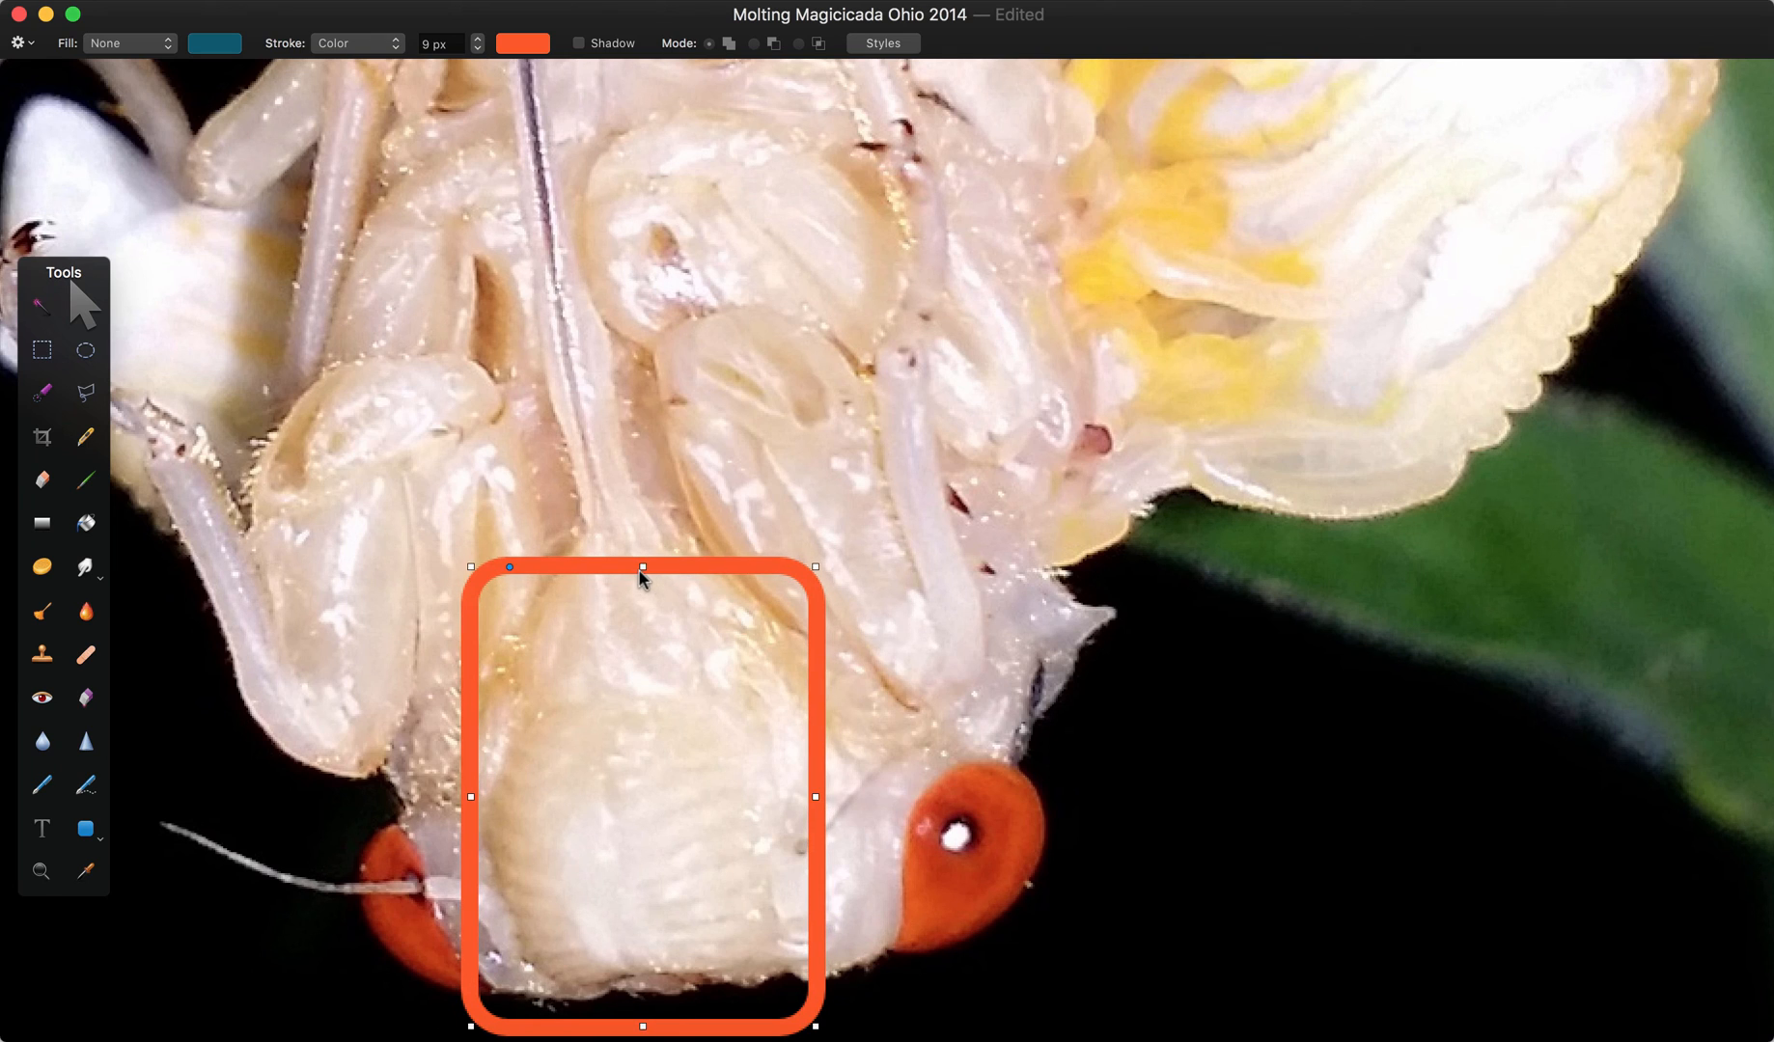
mouse_move(531, 565)
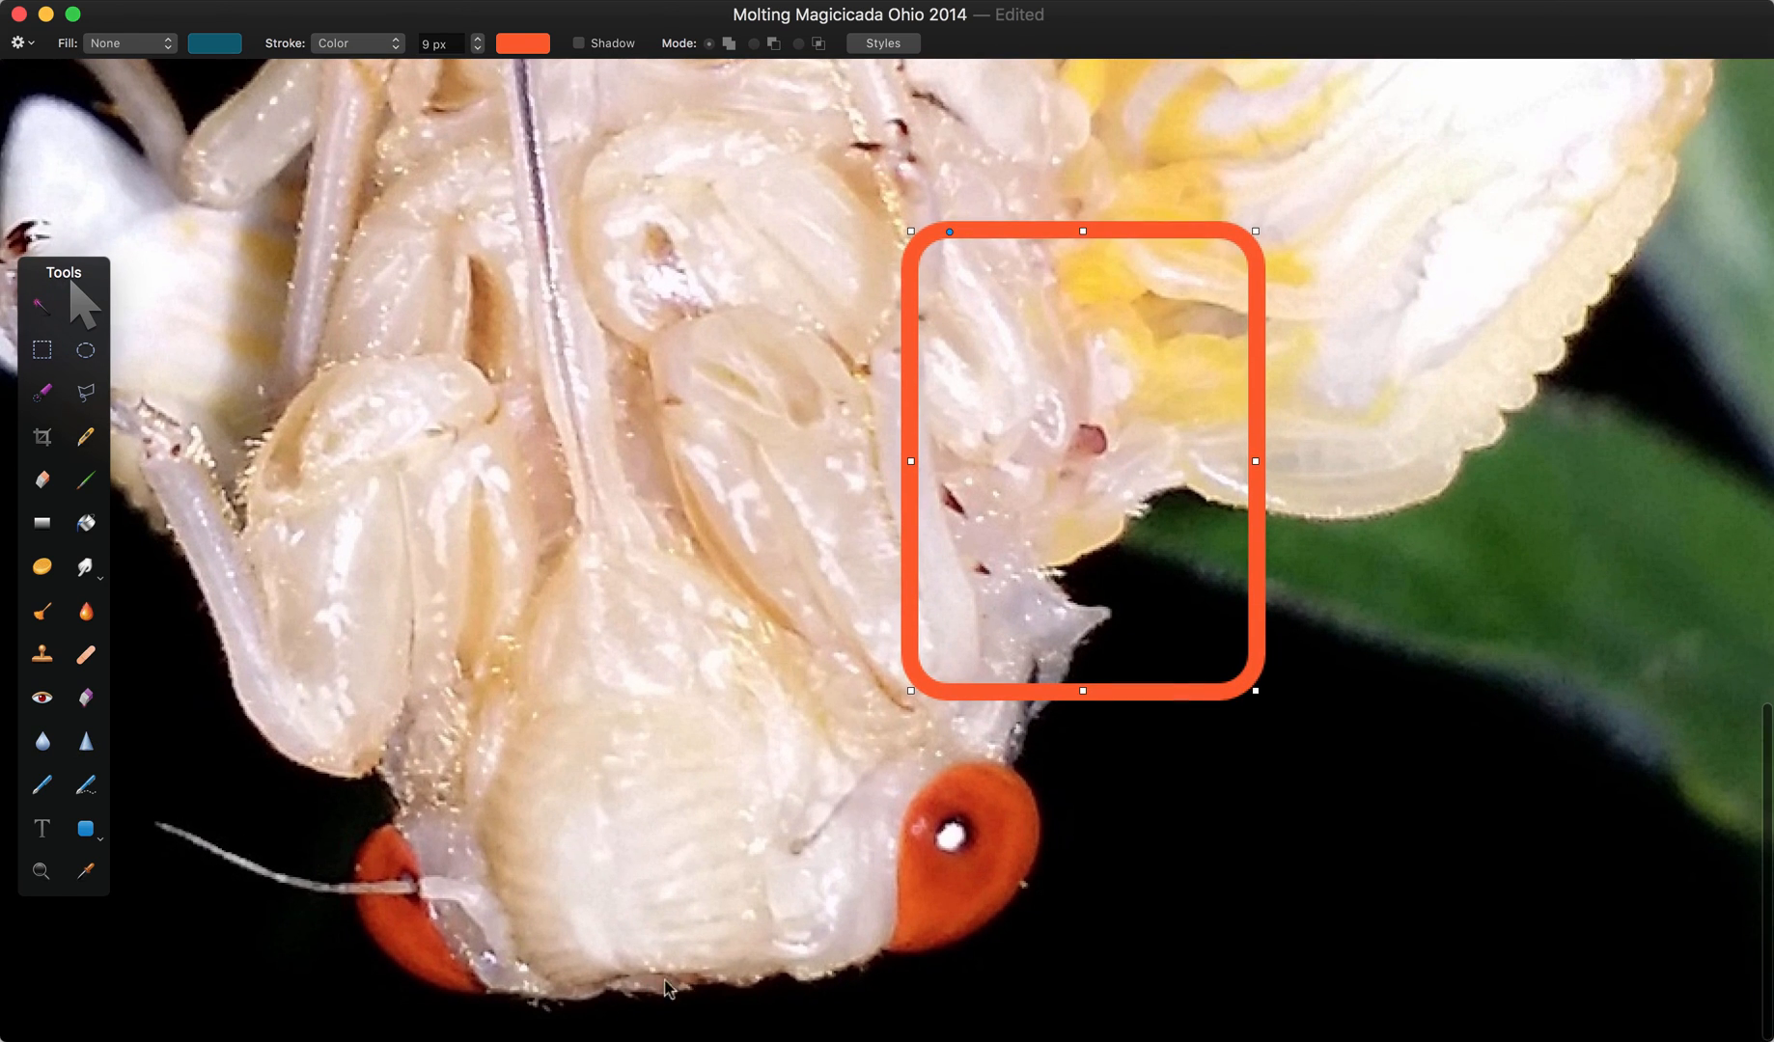
mouse_move(645, 679)
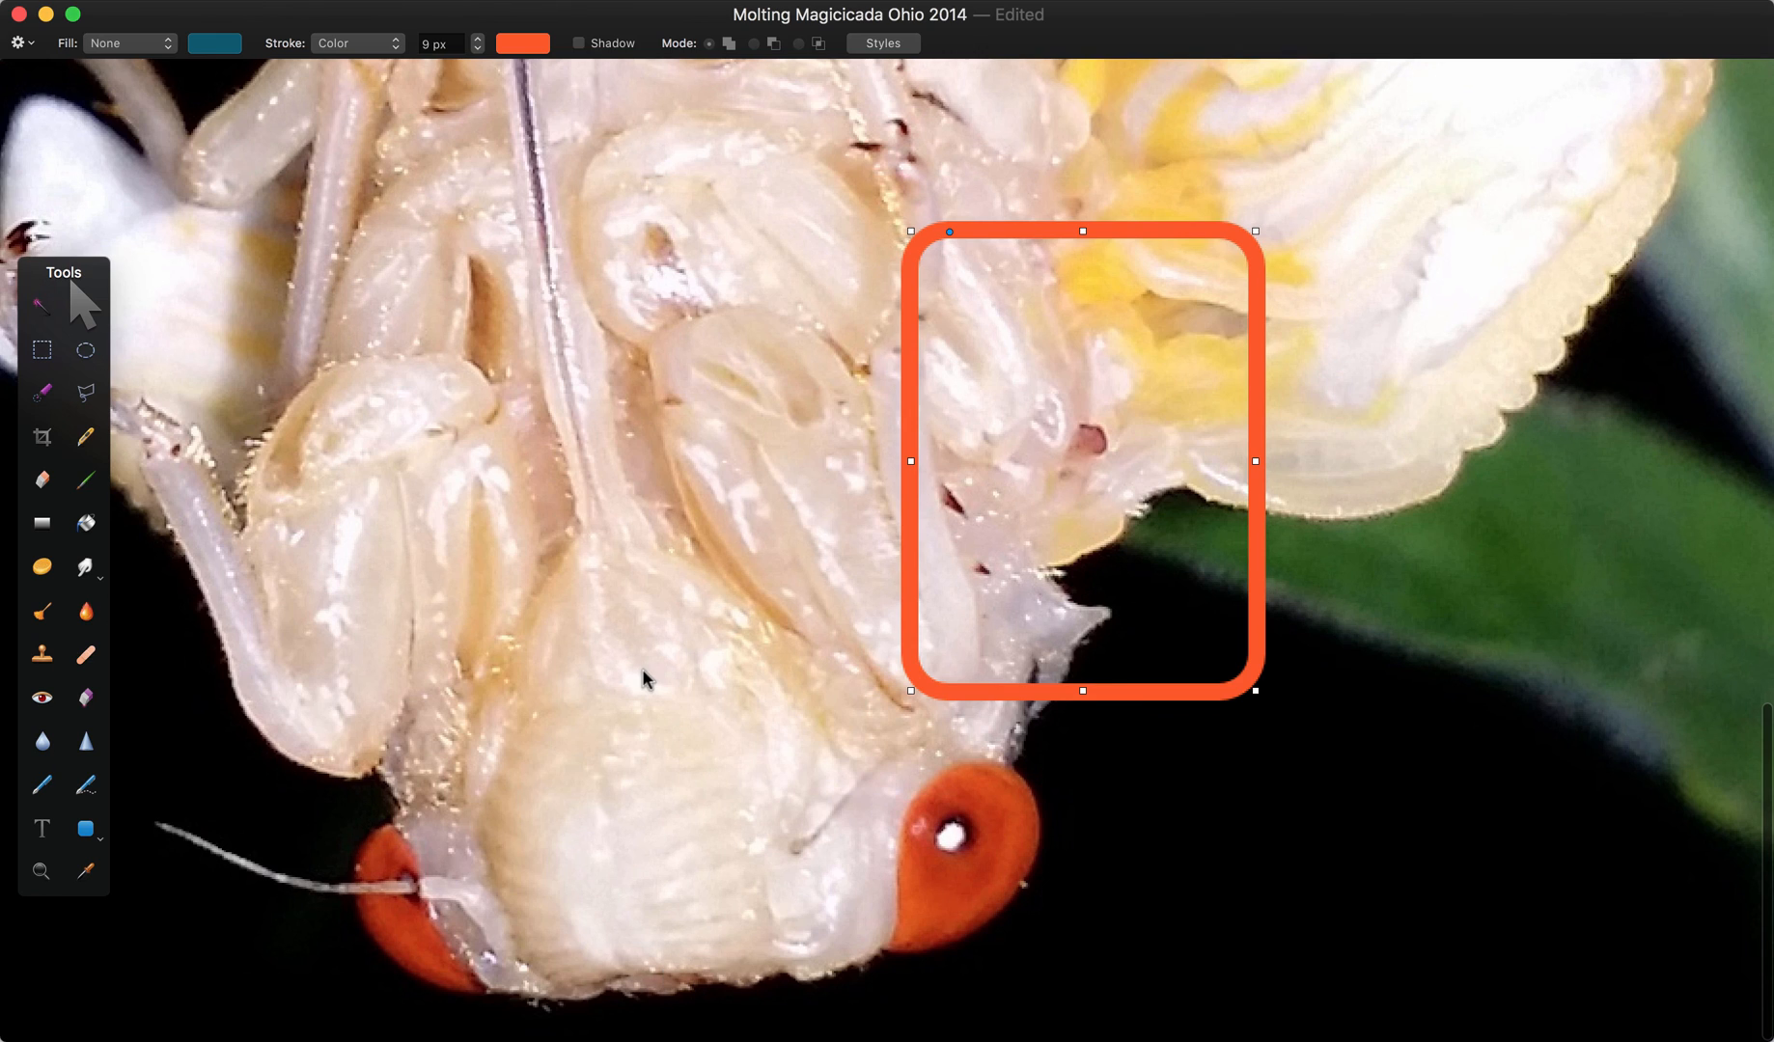